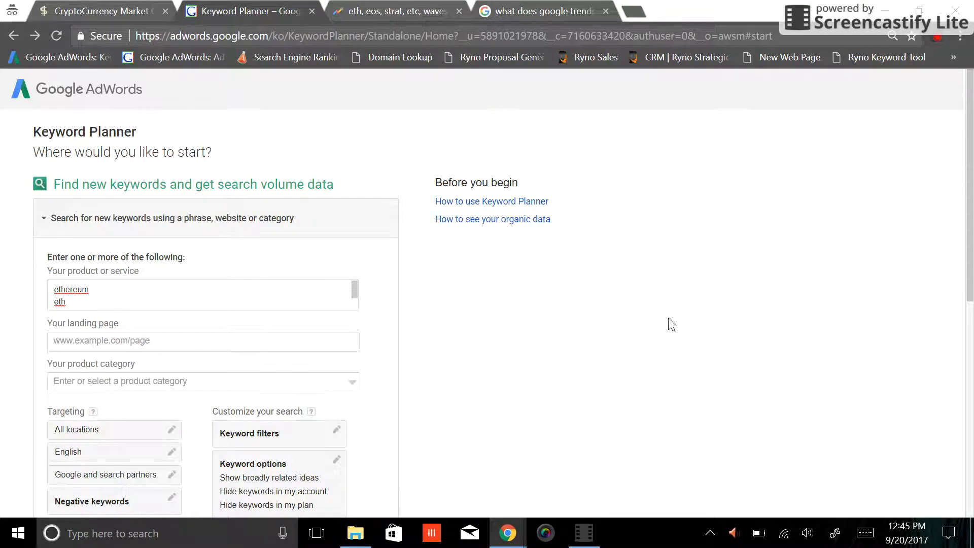
{"action": "mouse_move", "coordinate": [386, 31]}
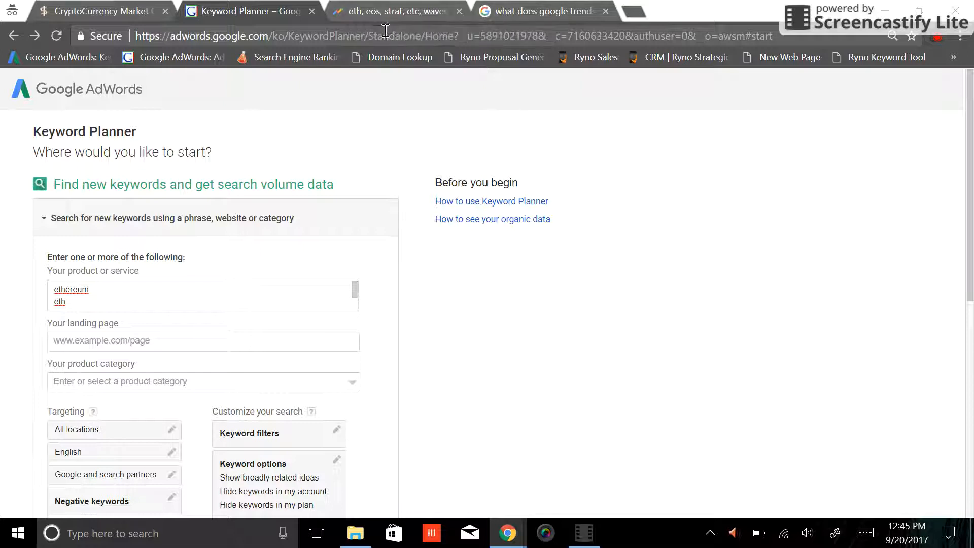
Glance at the Google Trends crypto comparison, then return to the Keyword Planner search form.
{"action": "left_click", "coordinate": [392, 11]}
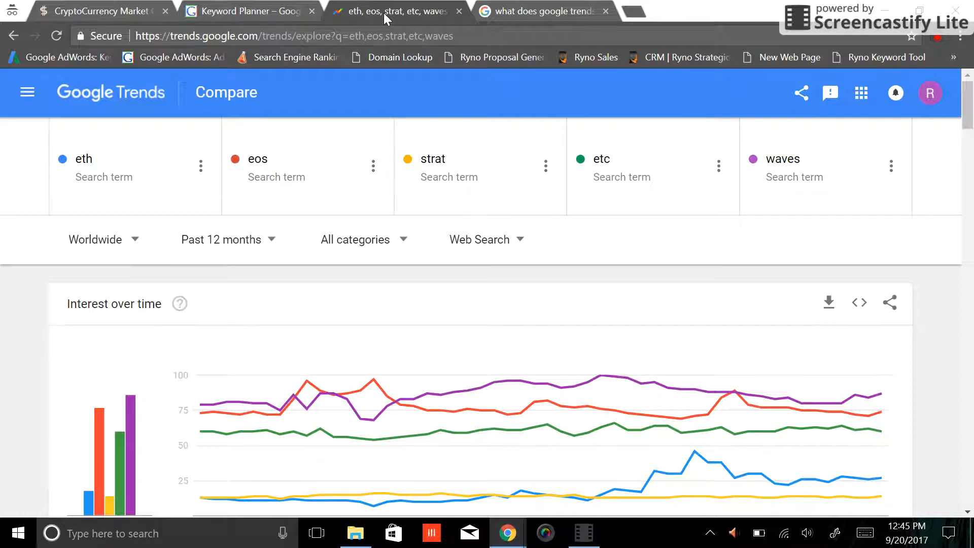
{"action": "left_click", "coordinate": [249, 11]}
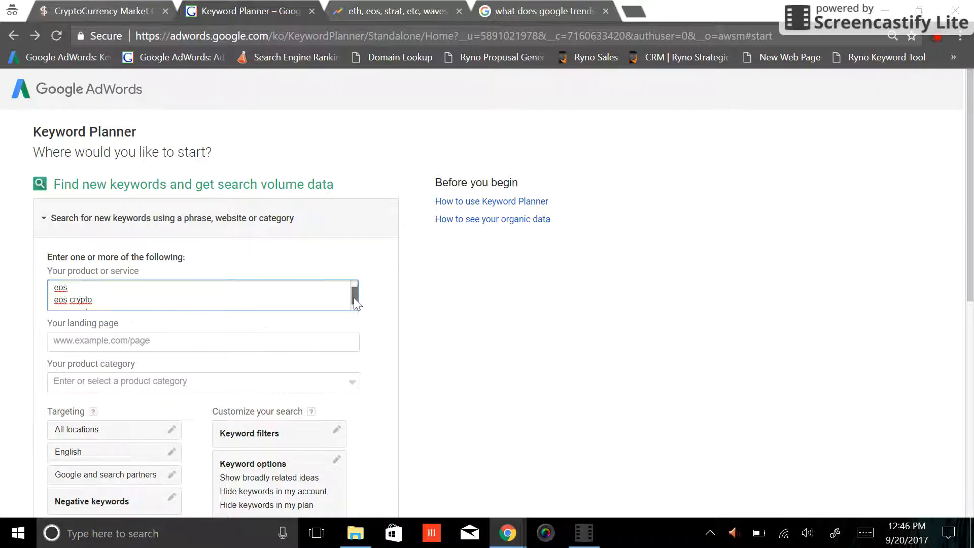
{"action": "scroll", "scroll_direction": "down", "scroll_amount": 3}
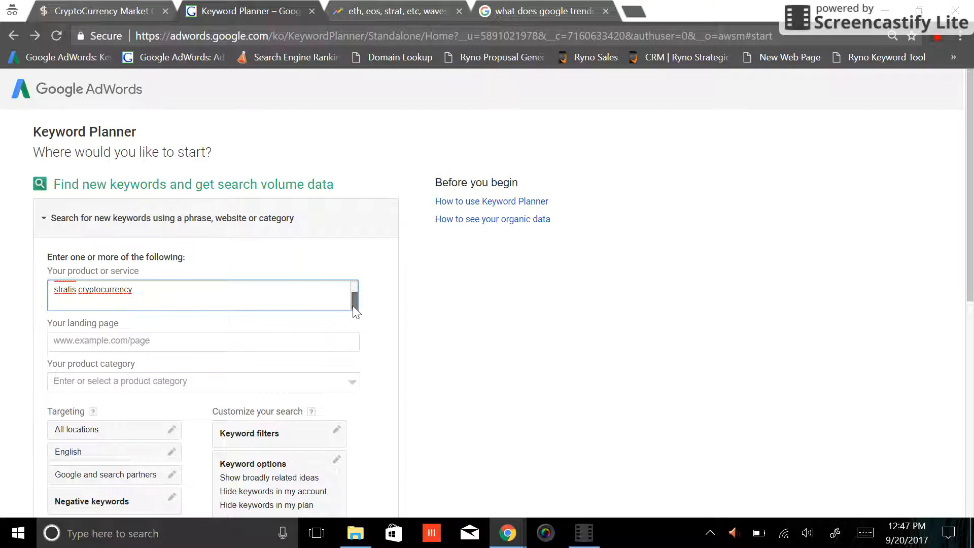
{"action": "mouse_move", "coordinate": [398, 384]}
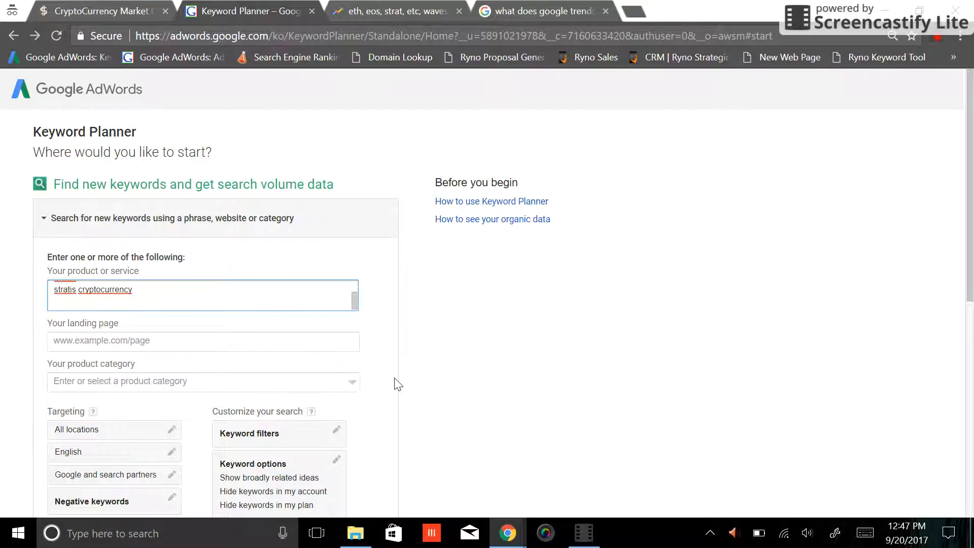
{"action": "scroll", "scroll_direction": "down", "scroll_amount": 3}
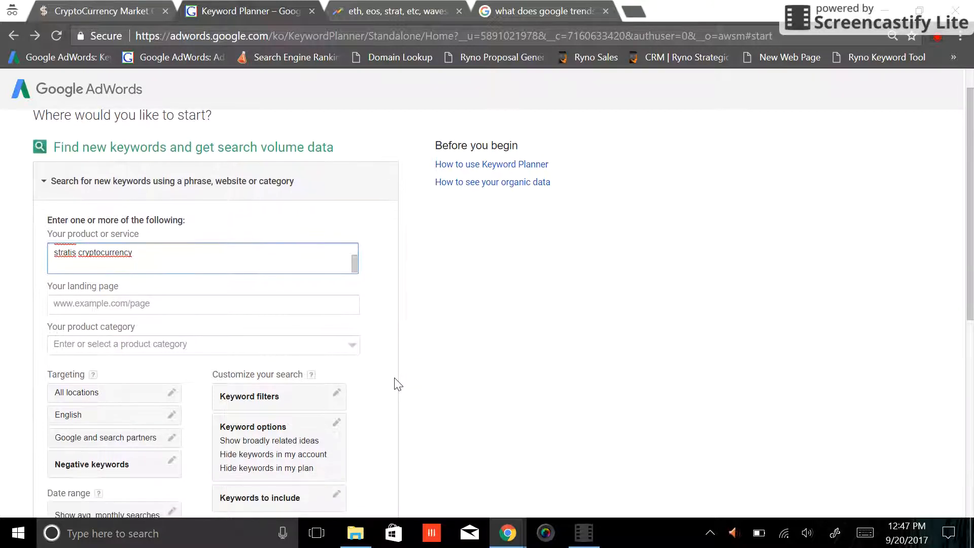
{"action": "scroll", "scroll_direction": "down", "scroll_amount": 3}
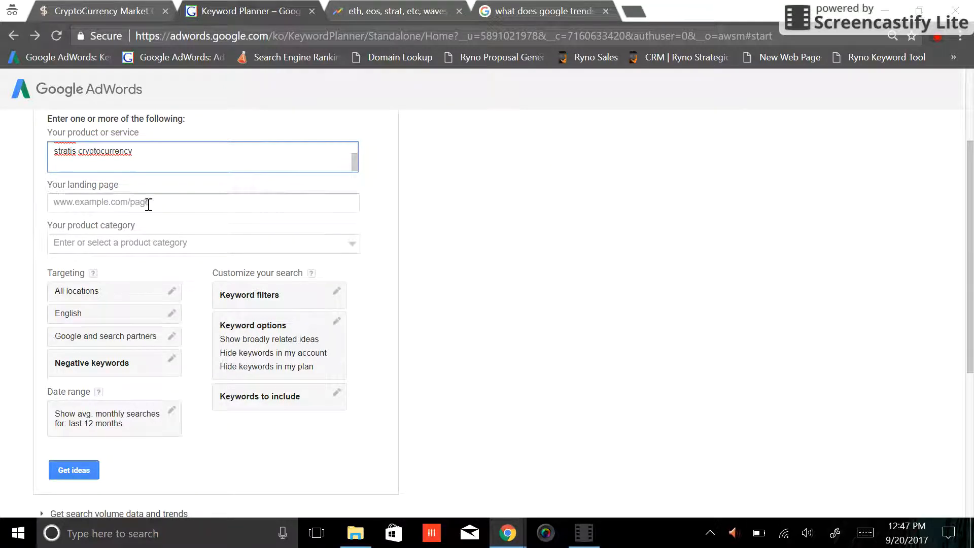
{"action": "mouse_move", "coordinate": [172, 315]}
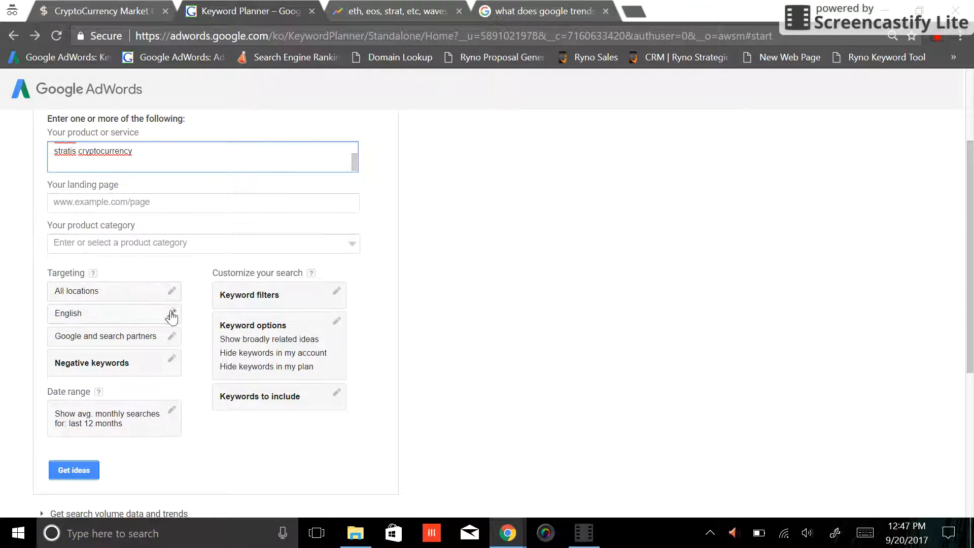
{"action": "mouse_move", "coordinate": [110, 317]}
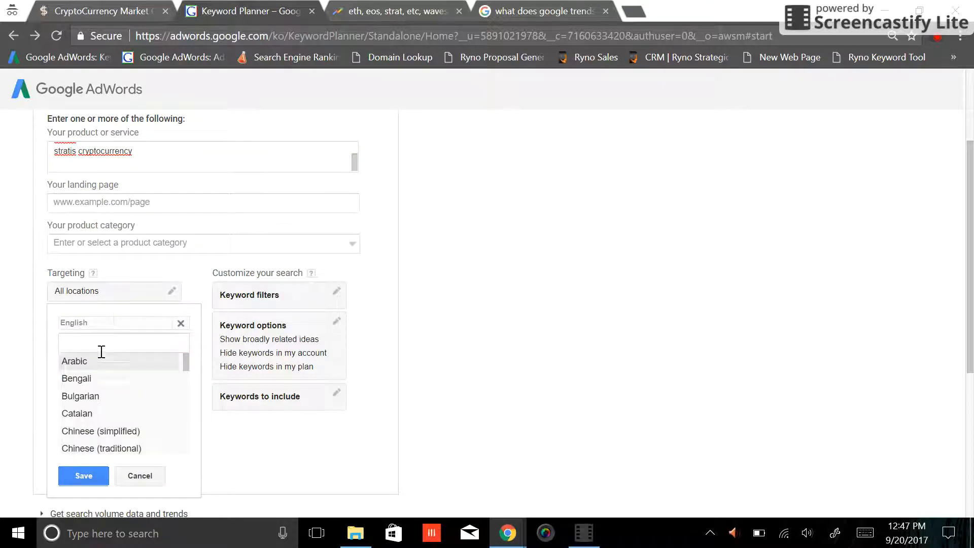
Review the location and negative-keyword targeting settings, keeping all locations and no negatives.
{"action": "left_click", "coordinate": [83, 475]}
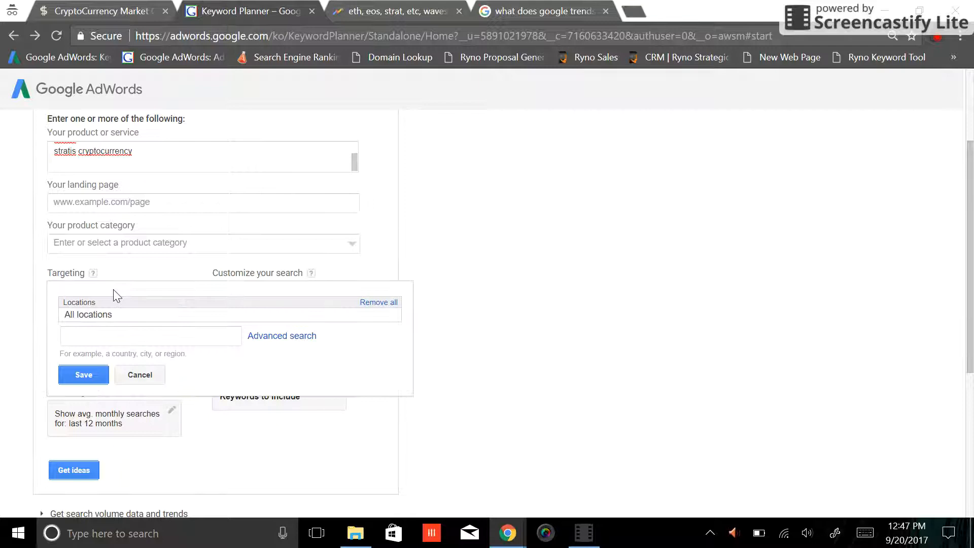
{"action": "type", "text": "united"}
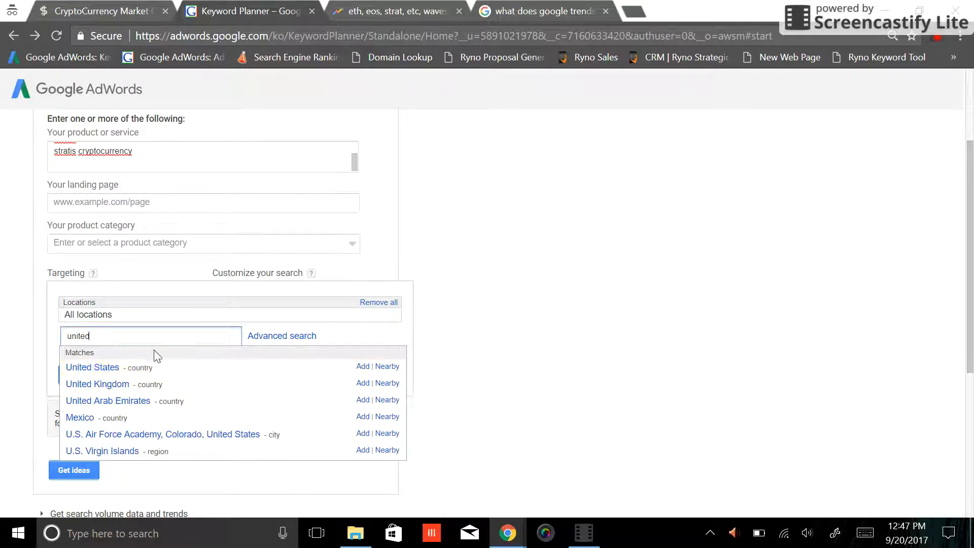
{"action": "mouse_move", "coordinate": [160, 339]}
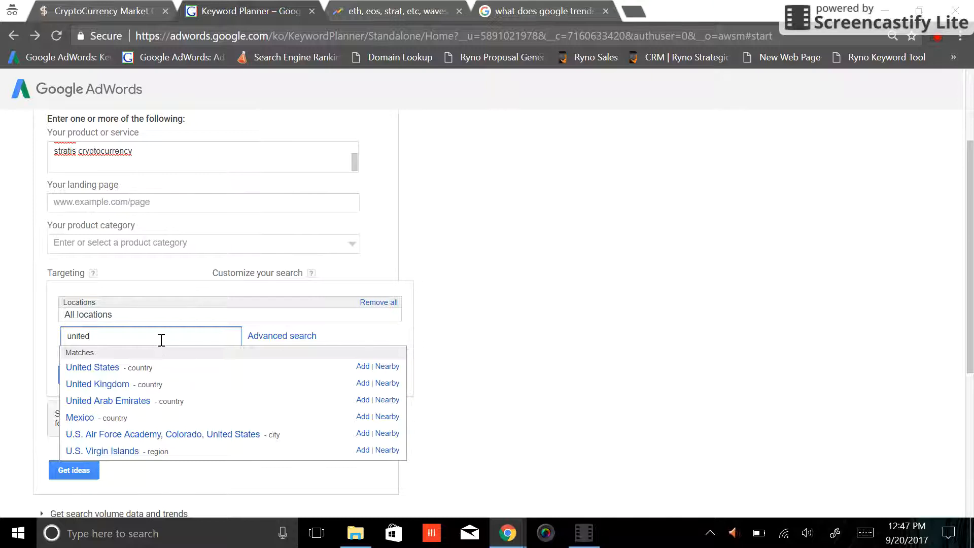
{"action": "mouse_move", "coordinate": [436, 344]}
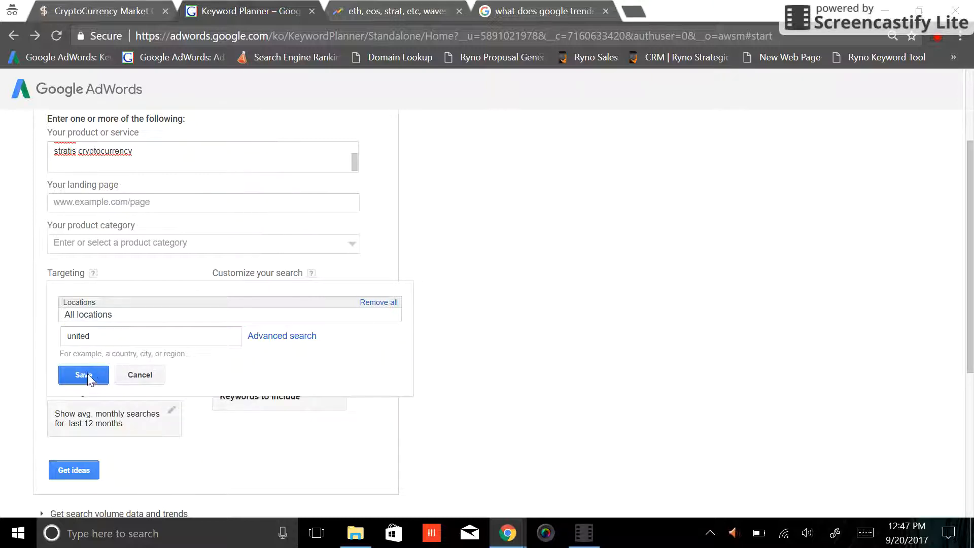
{"action": "left_click", "coordinate": [83, 375]}
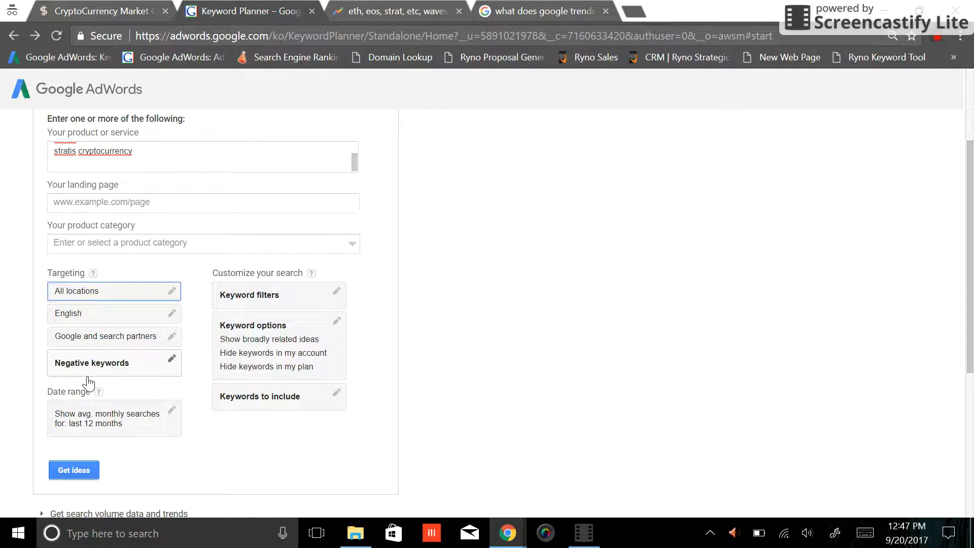
{"action": "left_click", "coordinate": [93, 363]}
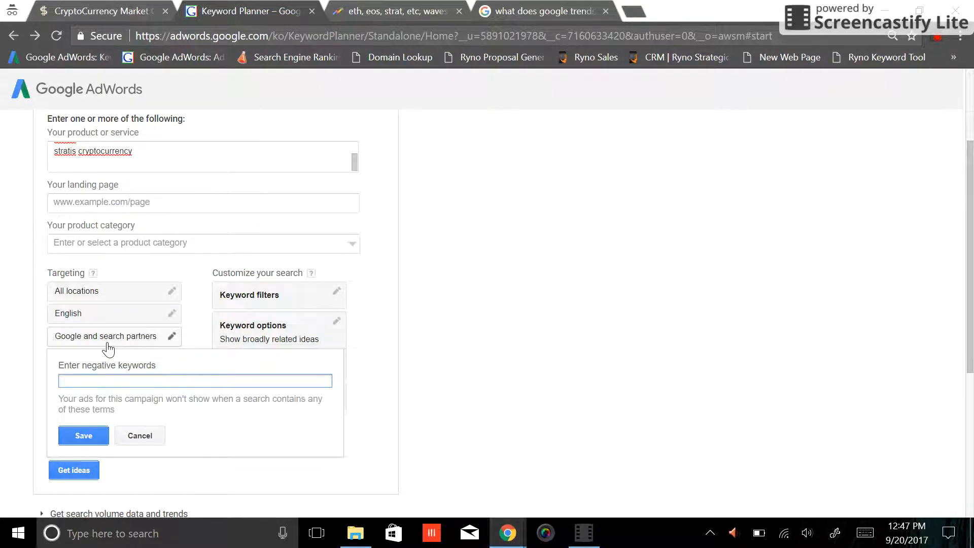
{"action": "mouse_move", "coordinate": [363, 392]}
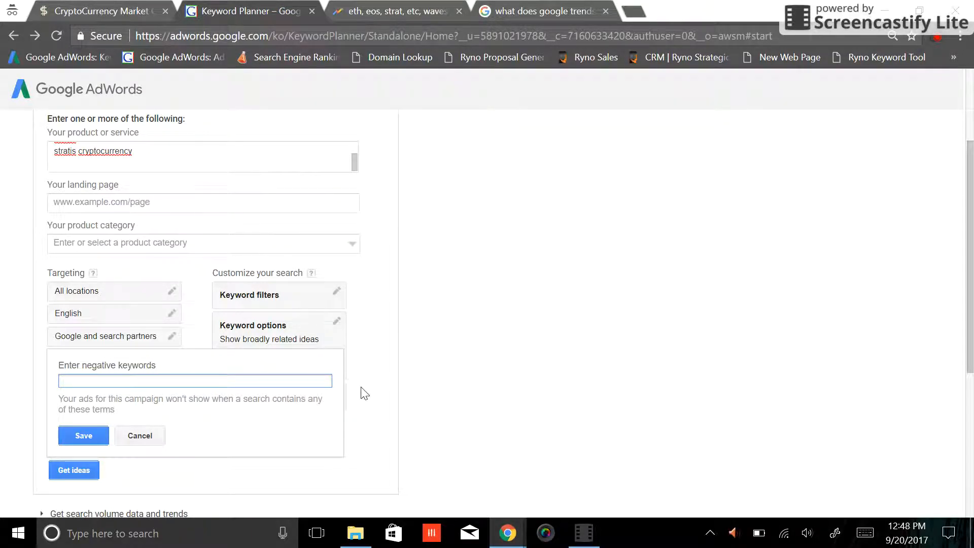
{"action": "left_click", "coordinate": [139, 435]}
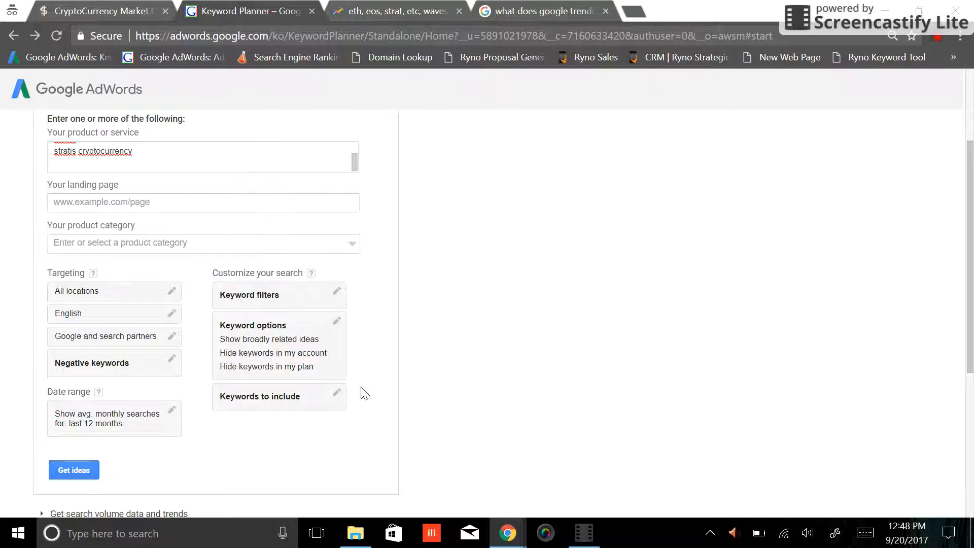
Get keyword ideas and view monthly search volumes peaking near 44.7 million in August 2017.
{"action": "left_click", "coordinate": [73, 470]}
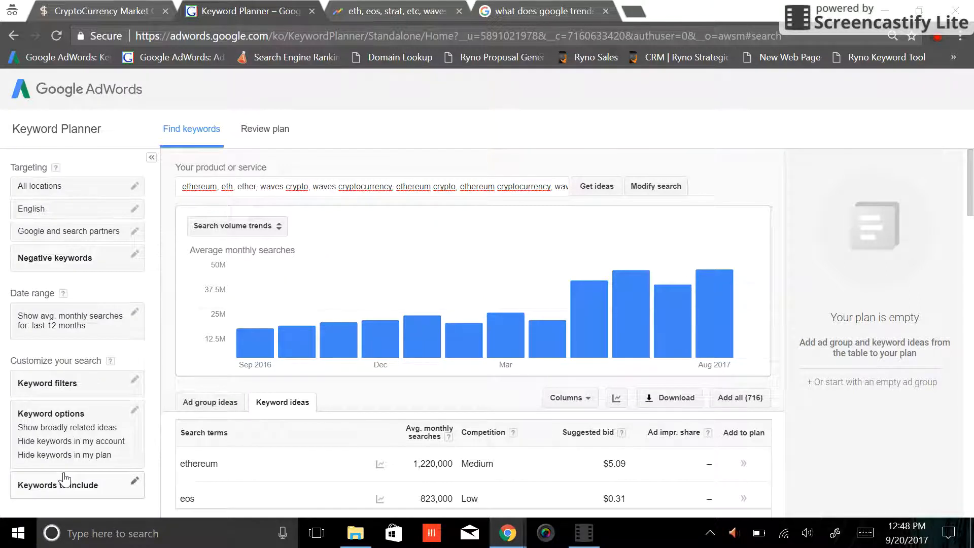
{"action": "mouse_move", "coordinate": [387, 342]}
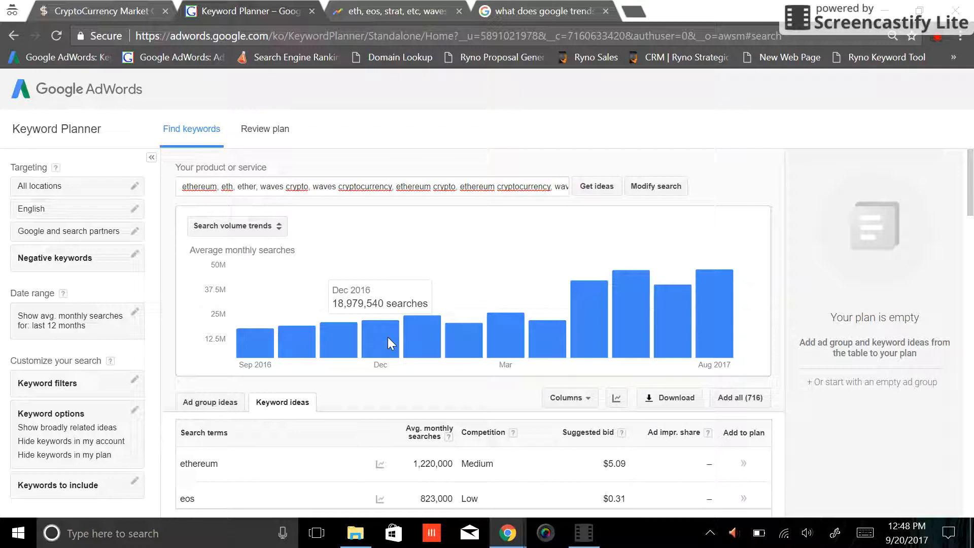
{"action": "mouse_move", "coordinate": [288, 367]}
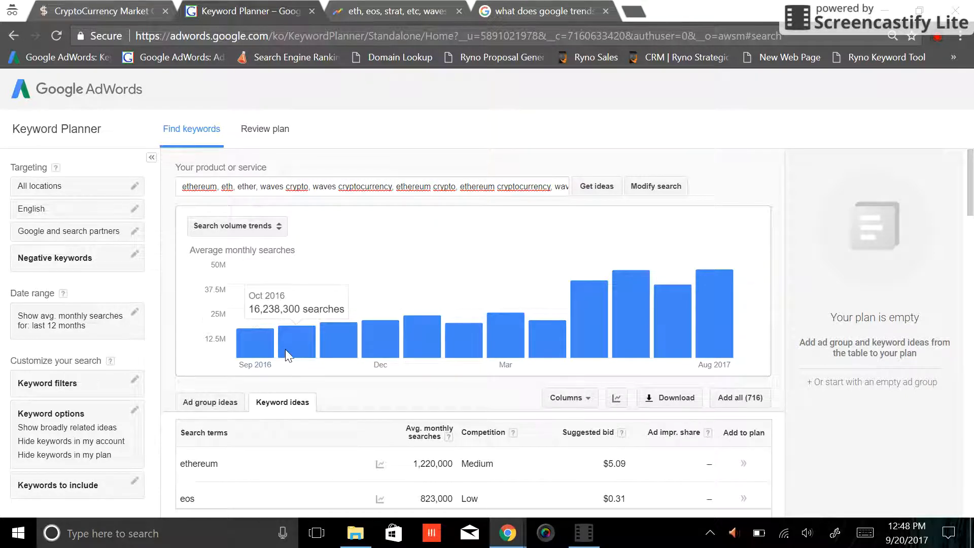
{"action": "mouse_move", "coordinate": [380, 358]}
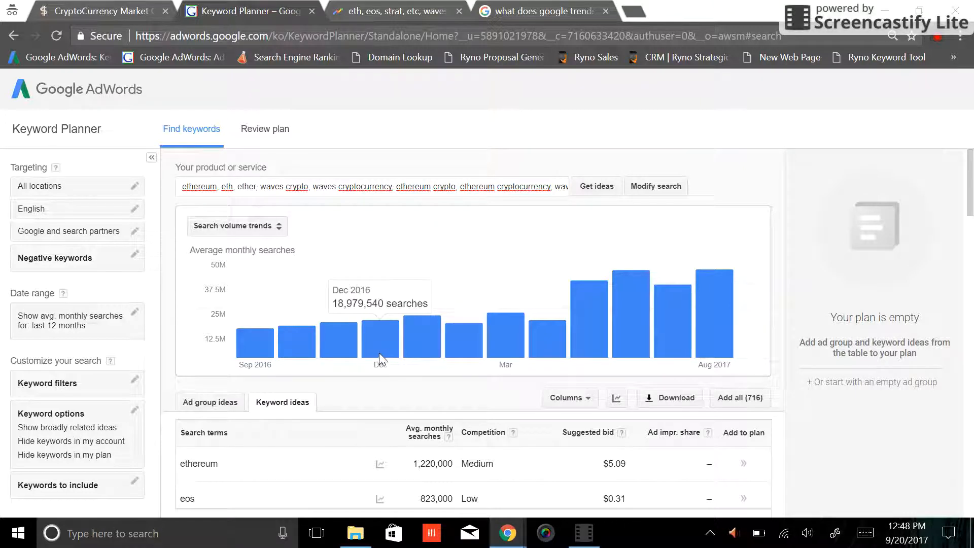
{"action": "mouse_move", "coordinate": [420, 354]}
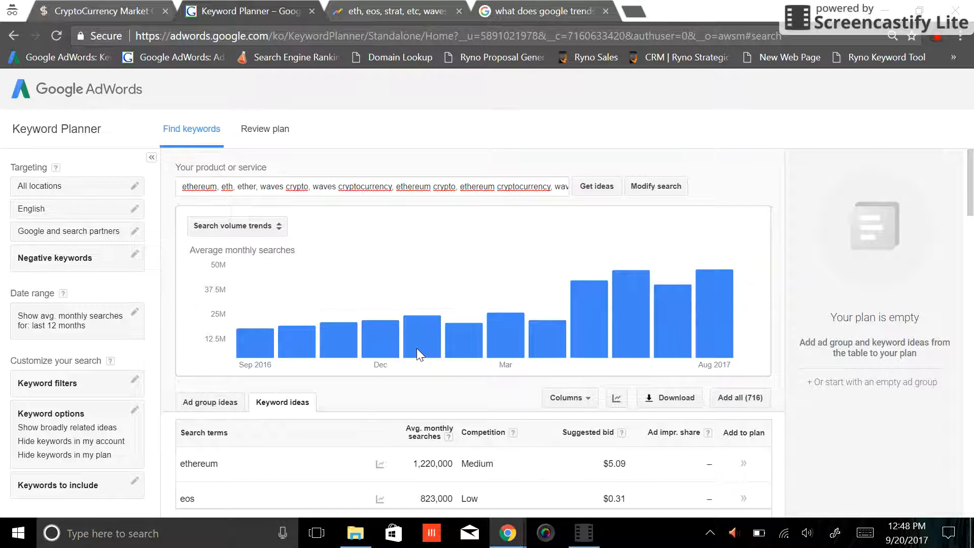
{"action": "mouse_move", "coordinate": [716, 321]}
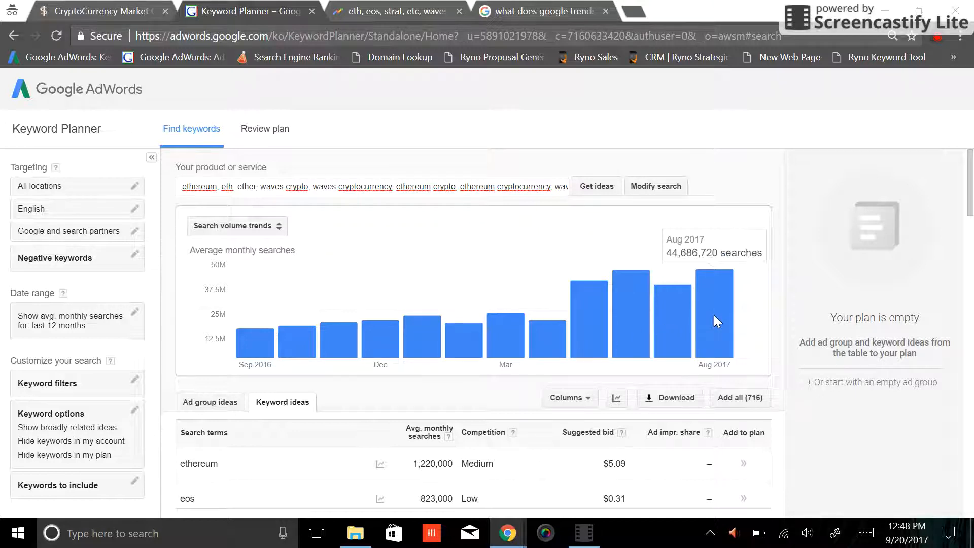
{"action": "mouse_move", "coordinate": [786, 292]}
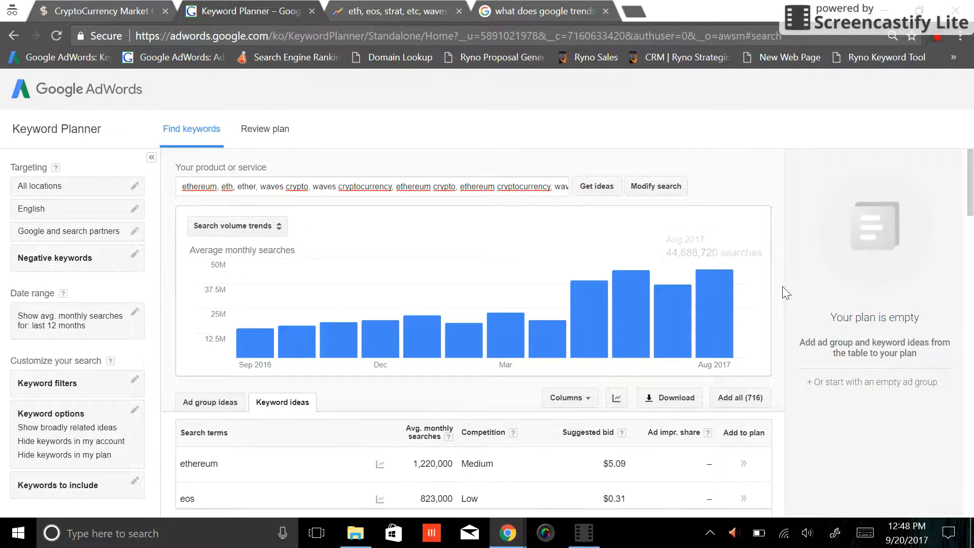
{"action": "scroll", "scroll_direction": "down", "scroll_amount": 3}
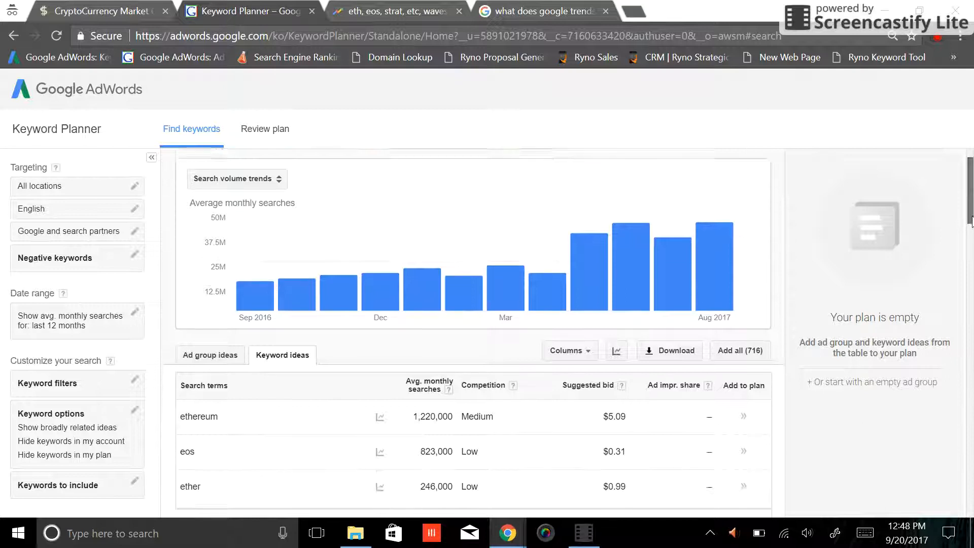
{"action": "scroll", "scroll_direction": "down", "scroll_amount": 3}
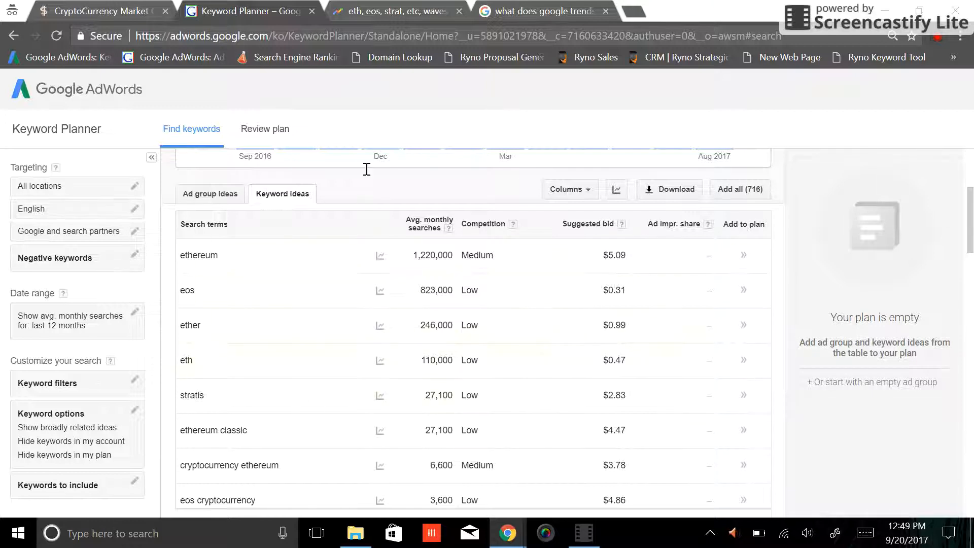
{"action": "mouse_move", "coordinate": [334, 360]}
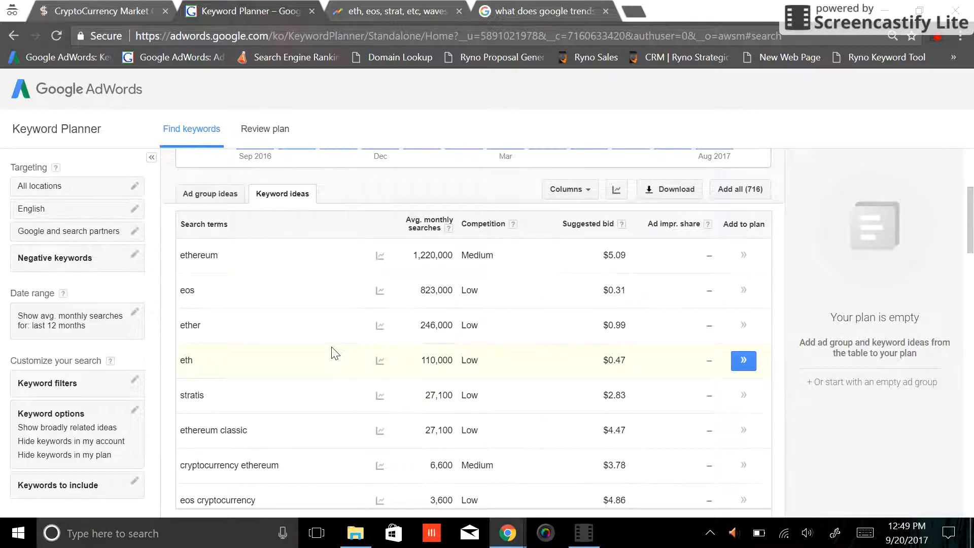
{"action": "mouse_move", "coordinate": [430, 228]}
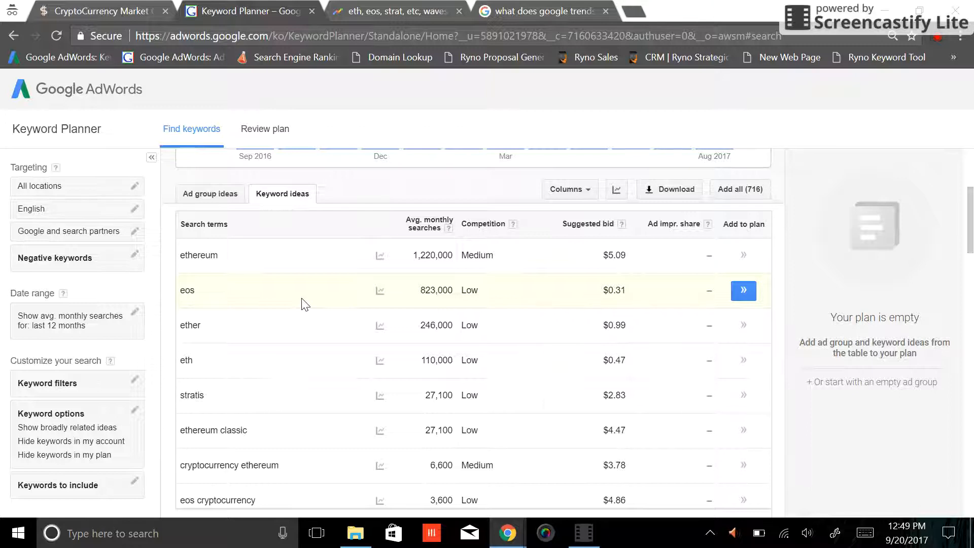
{"action": "mouse_move", "coordinate": [243, 293]}
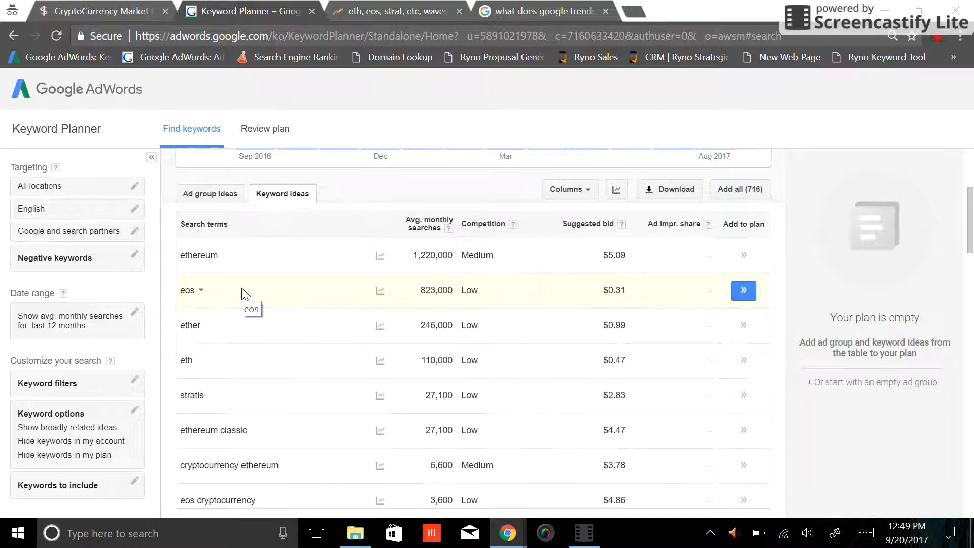
{"action": "scroll", "scroll_direction": "down", "scroll_amount": 3}
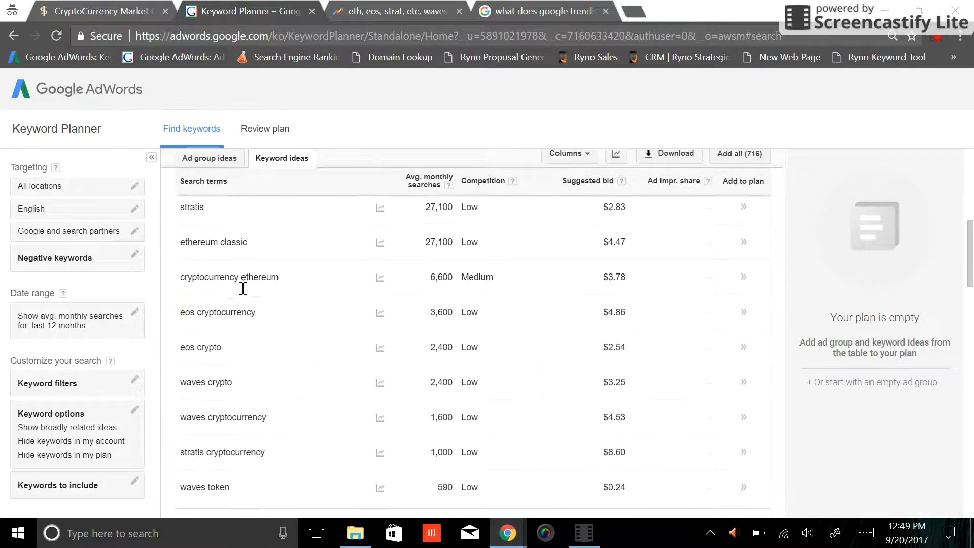
{"action": "mouse_move", "coordinate": [248, 417]}
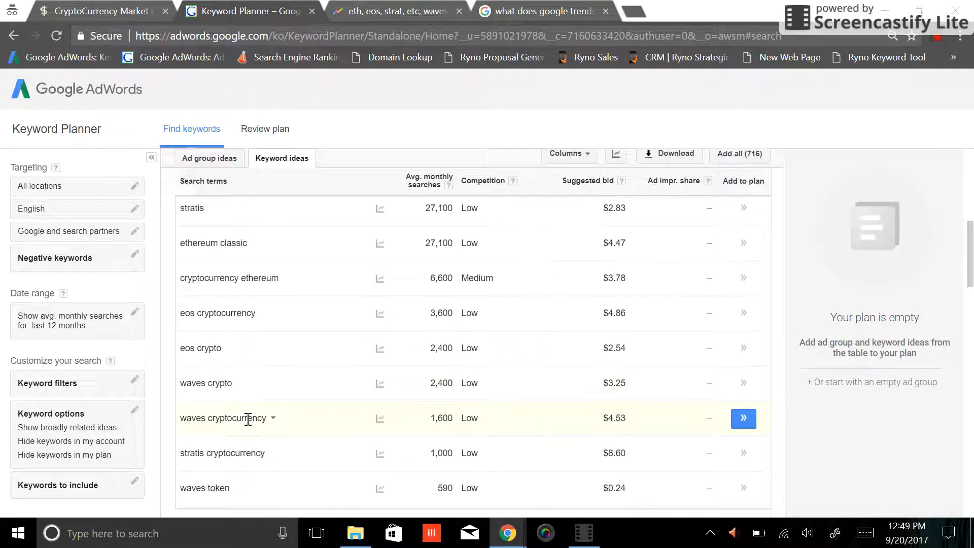
{"action": "mouse_move", "coordinate": [326, 386]}
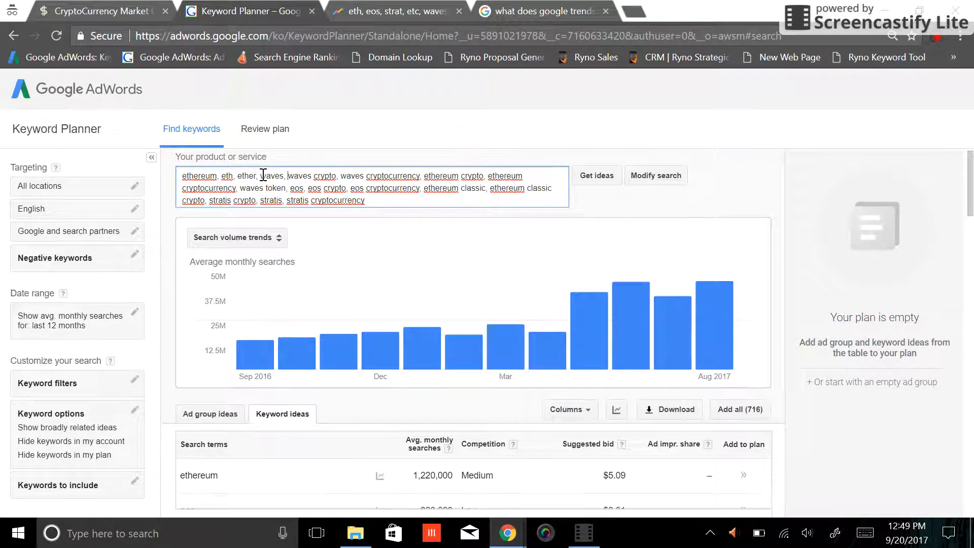
Edit the searched keyword list and review the refreshed 717 ideas with wave at 1,000,000 searches.
{"action": "left_click", "coordinate": [596, 175]}
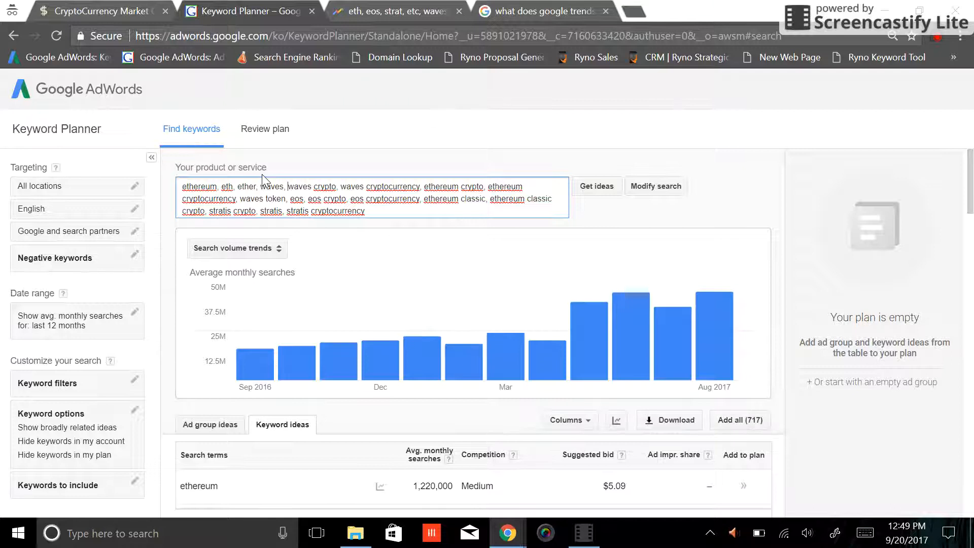
{"action": "scroll", "scroll_direction": "down", "scroll_amount": 3}
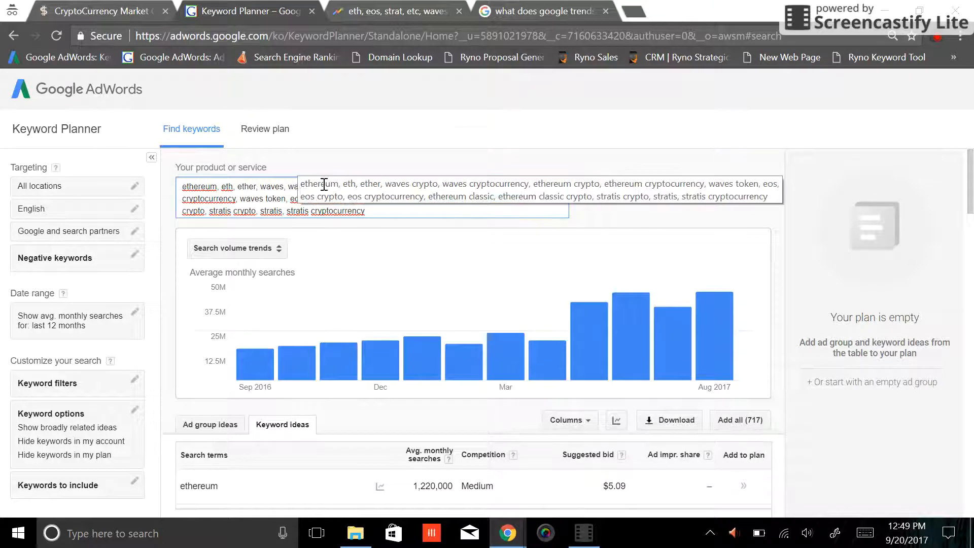
{"action": "scroll", "scroll_direction": "down", "scroll_amount": 3}
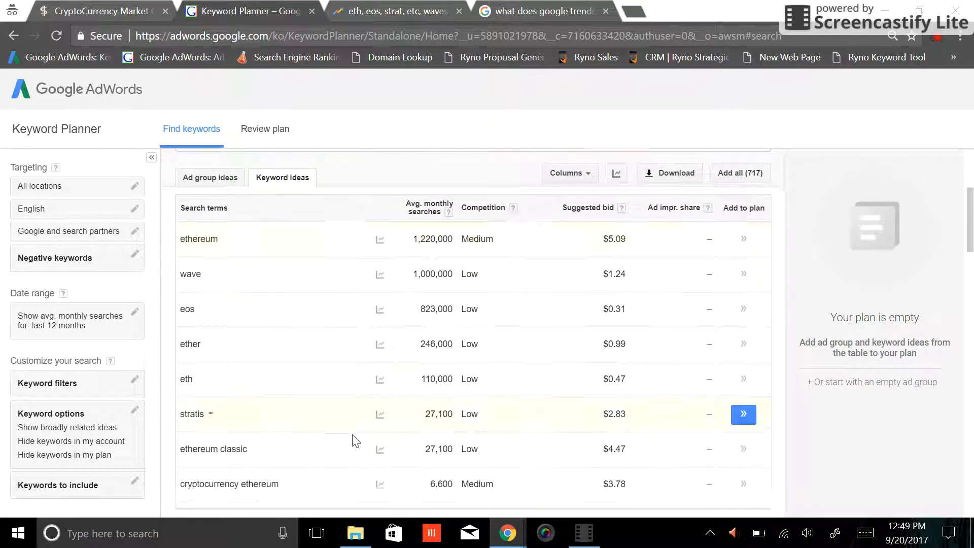
{"action": "mouse_move", "coordinate": [260, 339]}
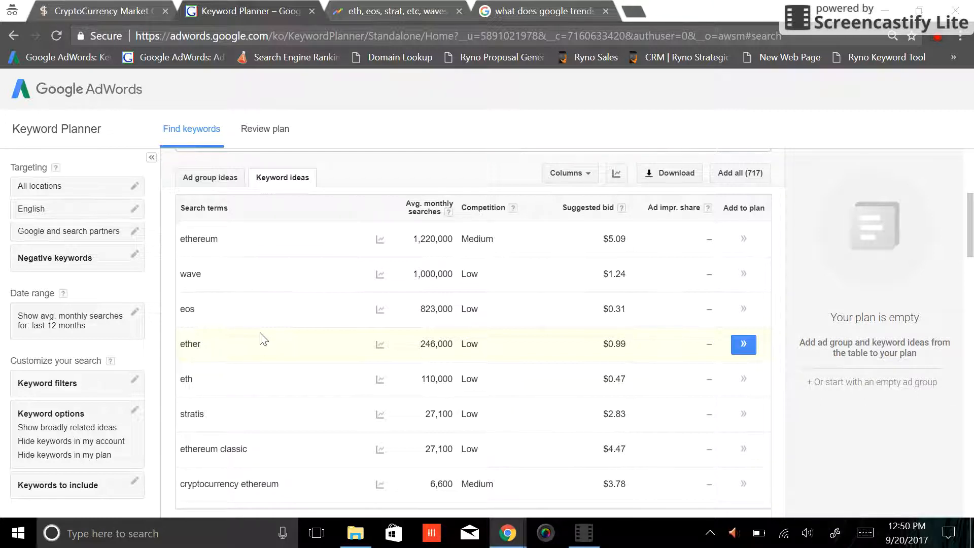
{"action": "scroll", "scroll_direction": "down", "scroll_amount": 3}
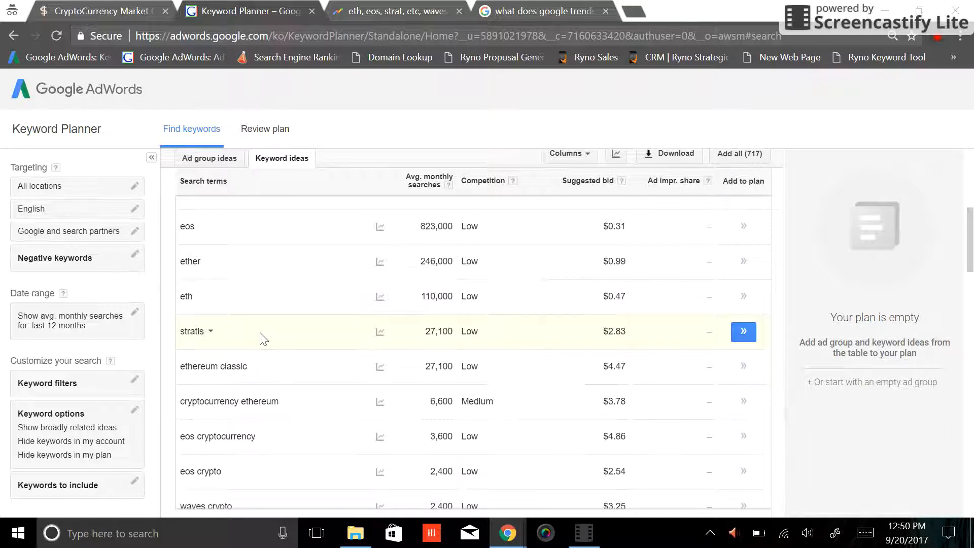
{"action": "scroll", "scroll_direction": "up", "scroll_amount": 3}
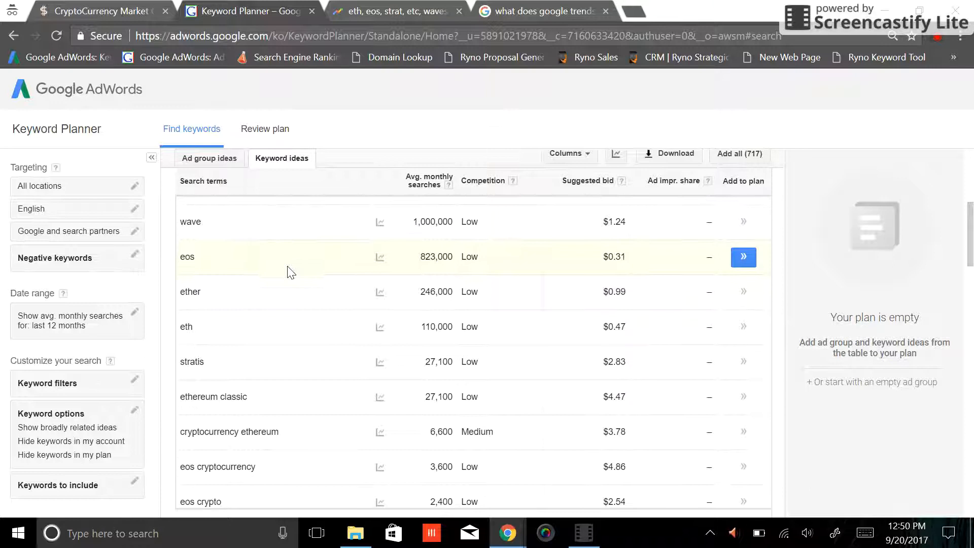
{"action": "mouse_move", "coordinate": [450, 275]}
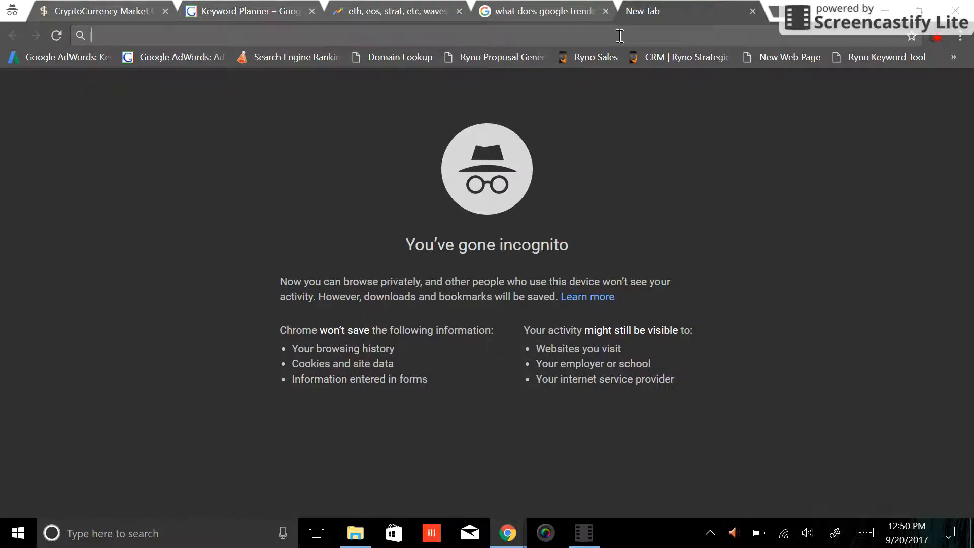
Run a Google web search for eos in the new incognito tab.
{"action": "key", "text": "Return"}
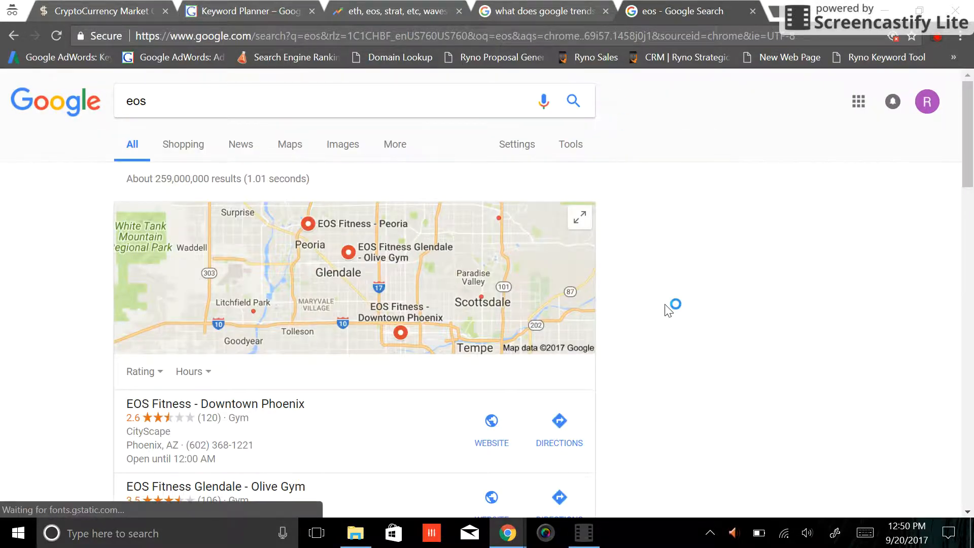
Review the eos results showing lip balms, EOS.IO and CoinMarketCap.
{"action": "scroll", "scroll_direction": "down", "scroll_amount": 3}
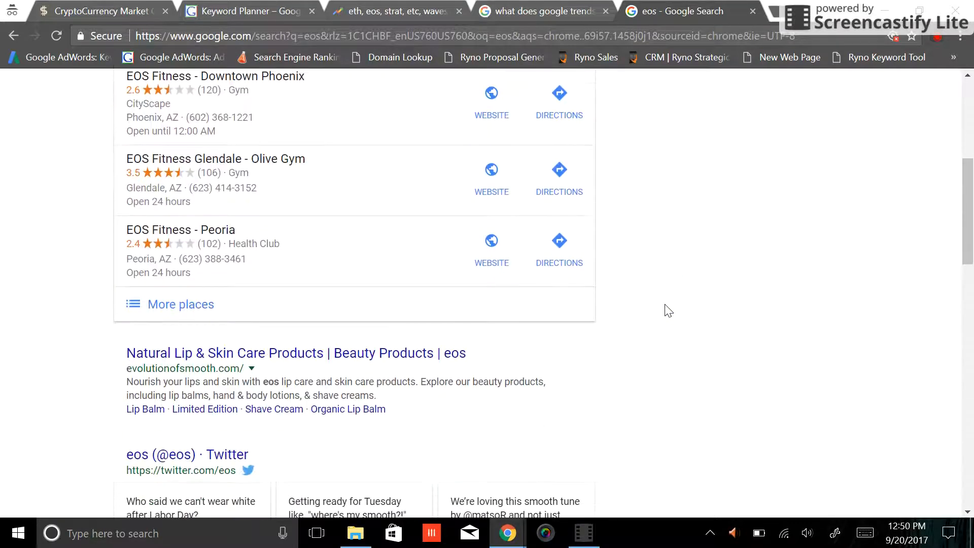
{"action": "scroll", "scroll_direction": "down", "scroll_amount": 3}
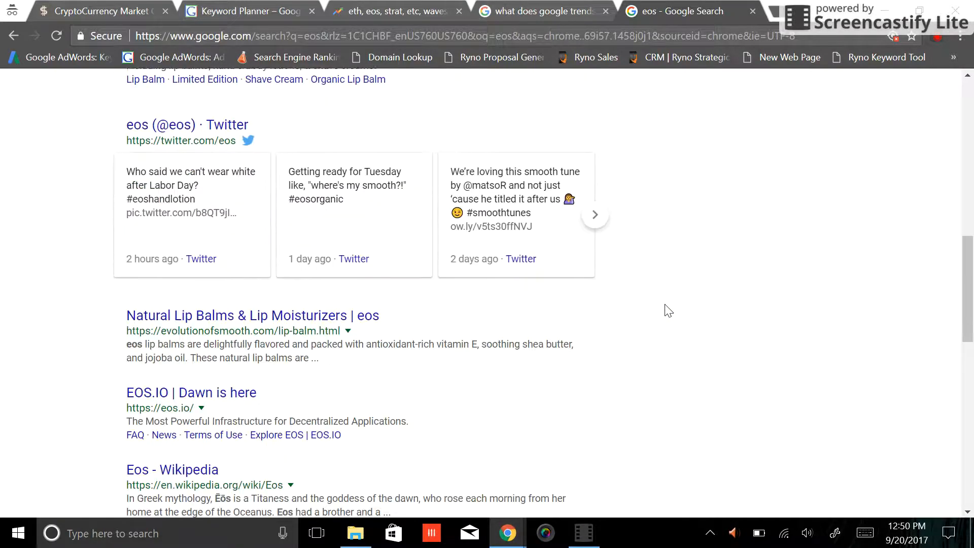
{"action": "scroll", "scroll_direction": "down", "scroll_amount": 3}
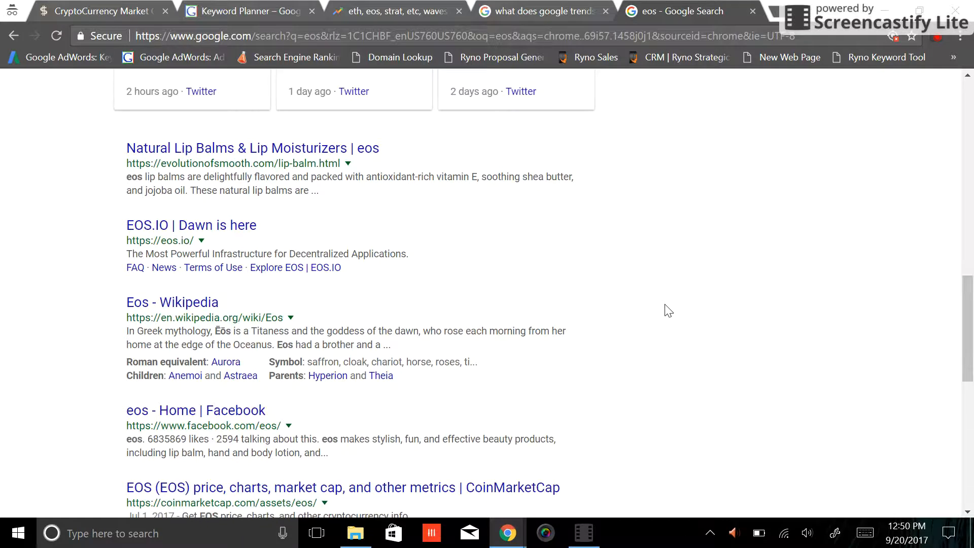
{"action": "scroll", "scroll_direction": "down", "scroll_amount": 3}
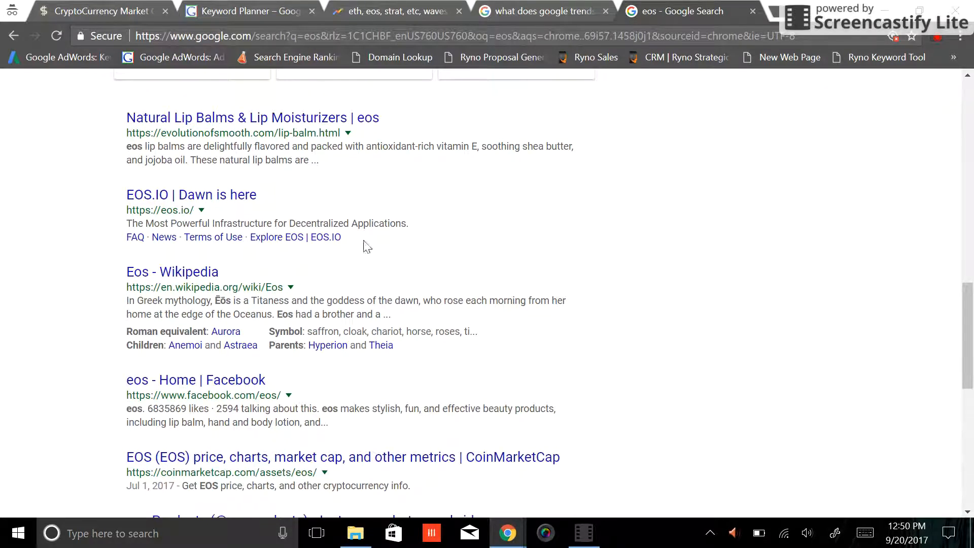
{"action": "mouse_move", "coordinate": [320, 217]}
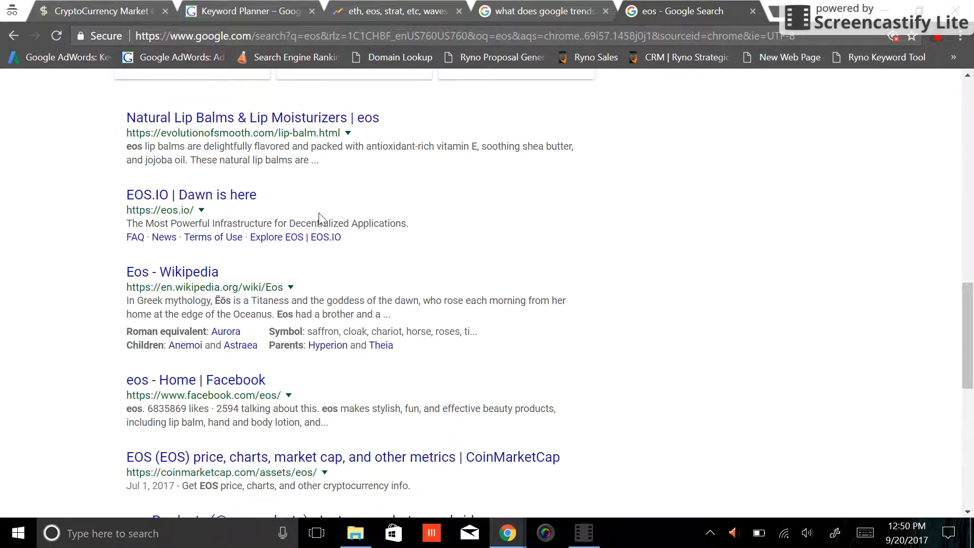
Step back through the Trends tabs to the Keyword Planner results charting stratis searches.
{"action": "left_click", "coordinate": [541, 11]}
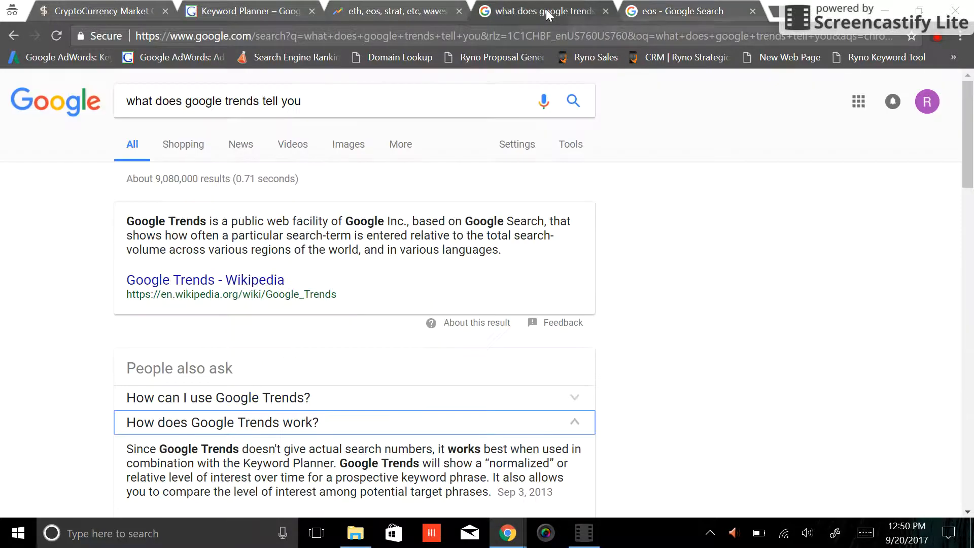
{"action": "left_click", "coordinate": [392, 11]}
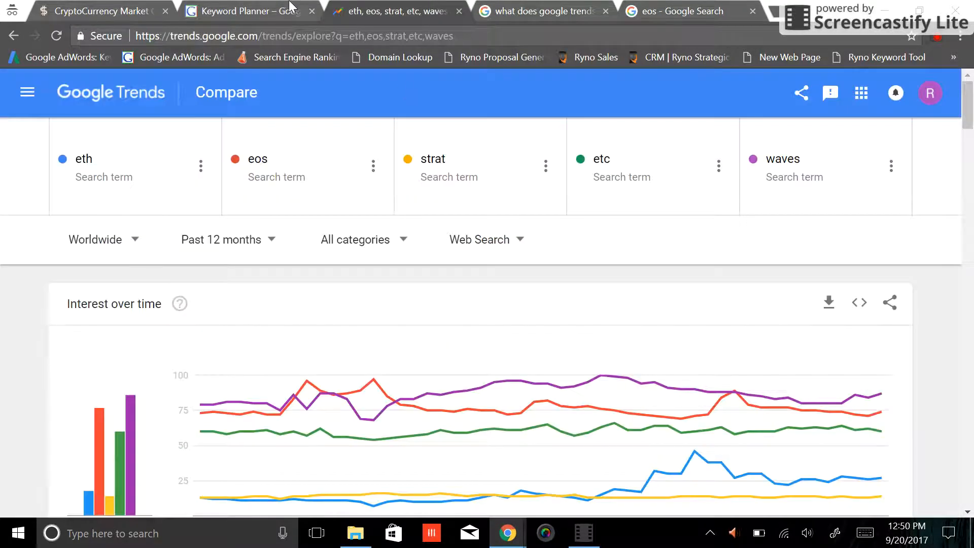
{"action": "left_click", "coordinate": [249, 10]}
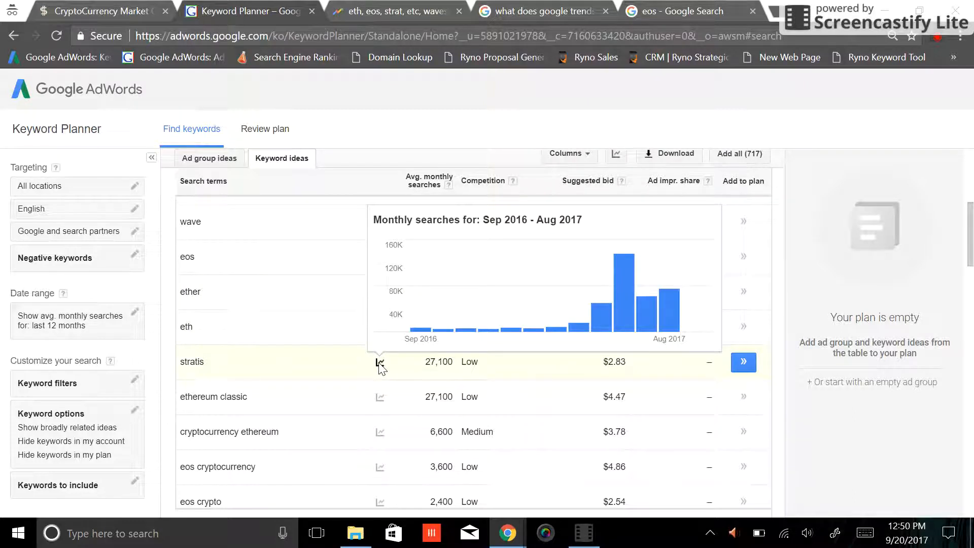
{"action": "mouse_move", "coordinate": [382, 389]}
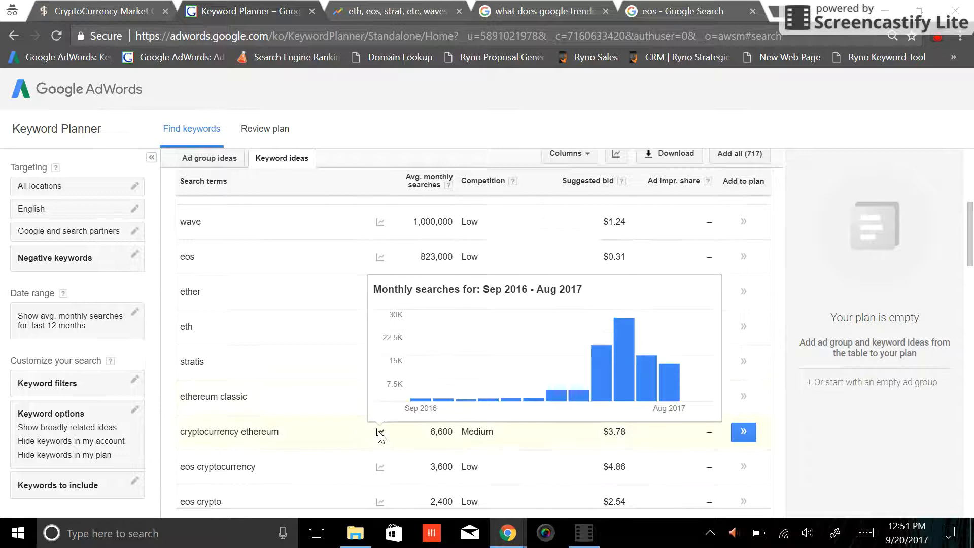
{"action": "scroll", "scroll_direction": "down", "scroll_amount": 3}
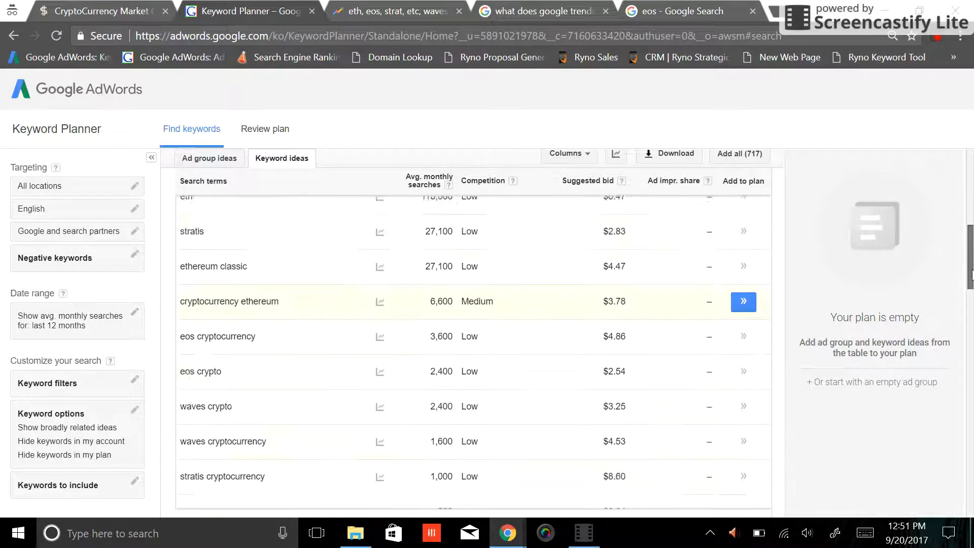
{"action": "scroll", "scroll_direction": "up", "scroll_amount": 3}
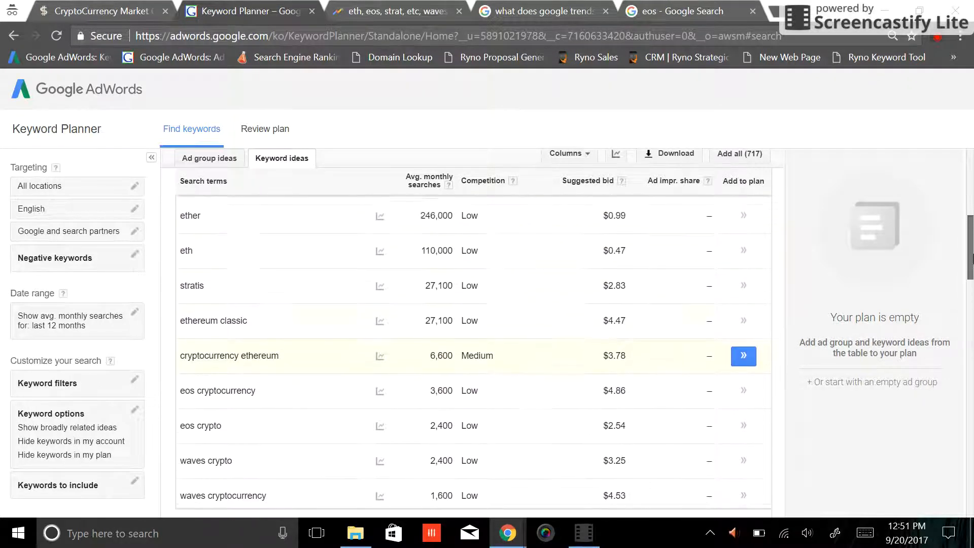
{"action": "scroll", "scroll_direction": "down", "scroll_amount": 3}
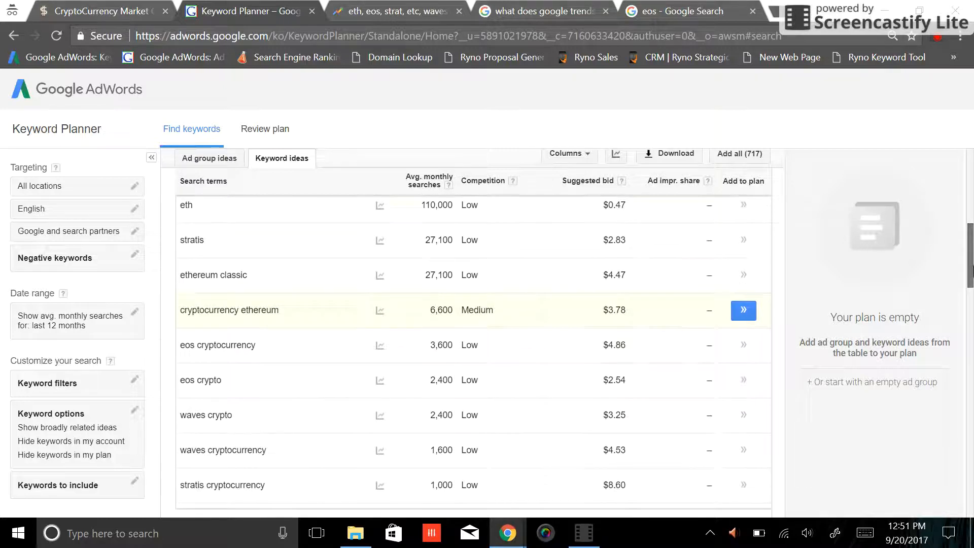
{"action": "scroll", "scroll_direction": "down", "scroll_amount": 3}
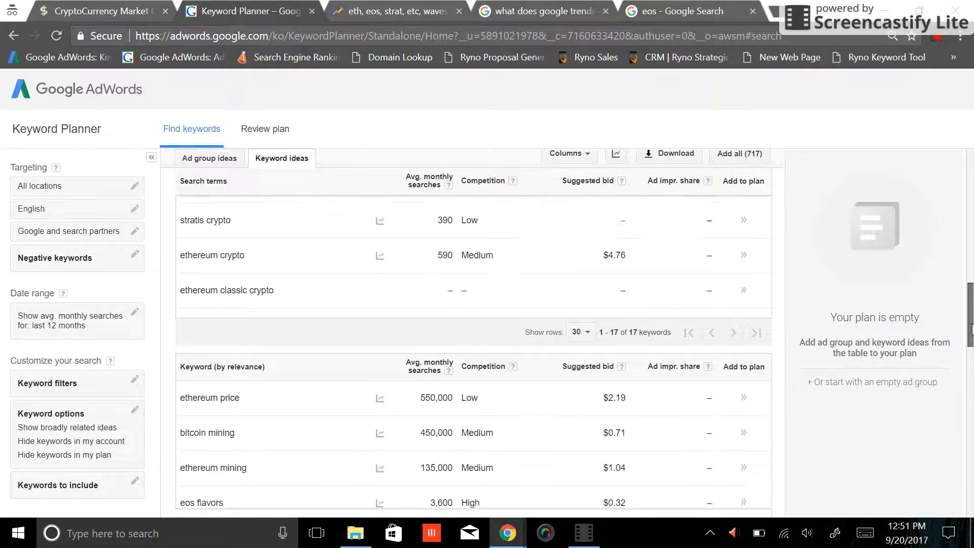
{"action": "scroll", "scroll_direction": "down", "scroll_amount": 3}
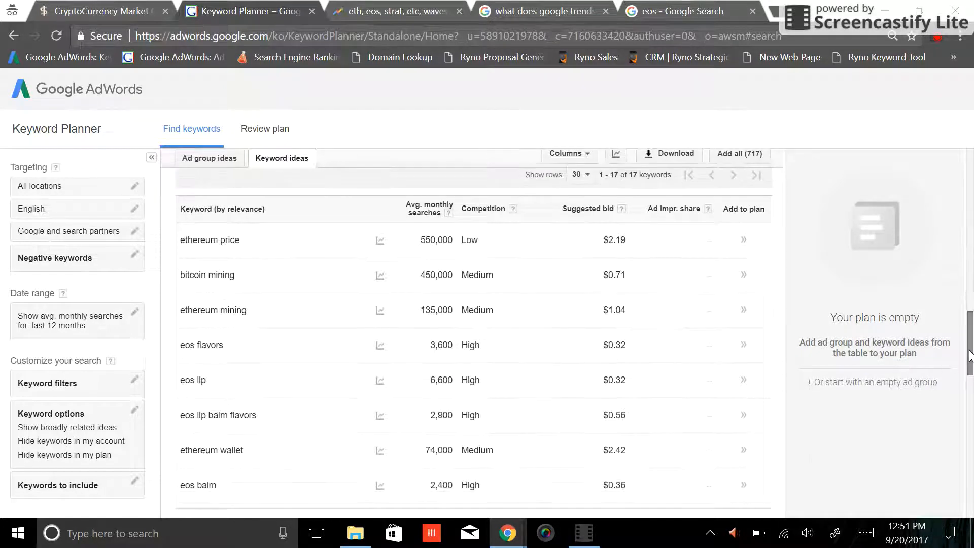
{"action": "mouse_move", "coordinate": [243, 260]}
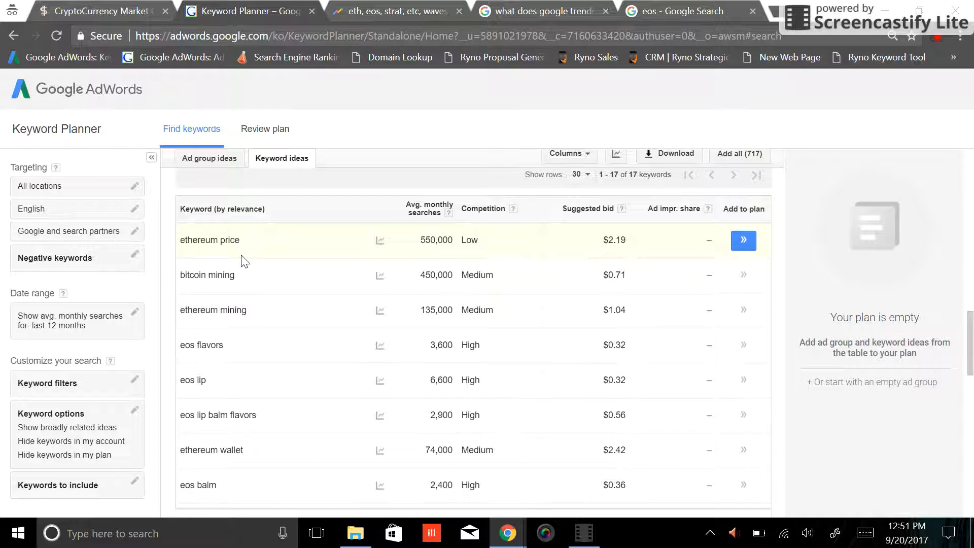
{"action": "mouse_move", "coordinate": [243, 303]}
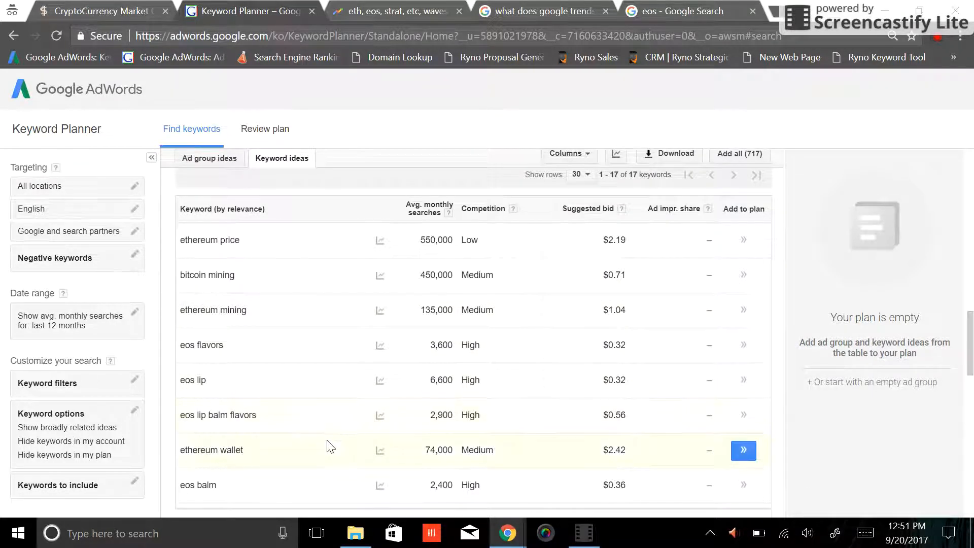
{"action": "scroll", "scroll_direction": "down", "scroll_amount": 3}
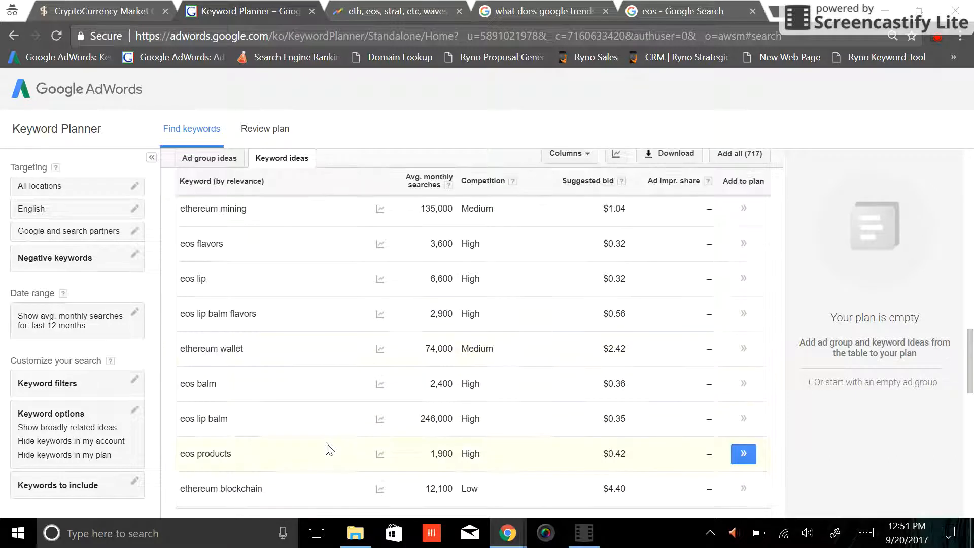
{"action": "scroll", "scroll_direction": "up", "scroll_amount": 3}
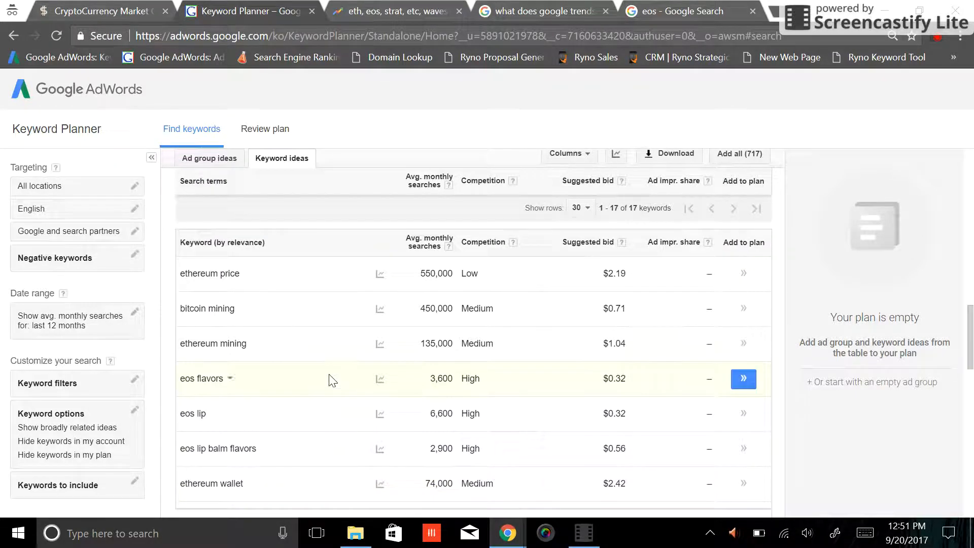
{"action": "mouse_move", "coordinate": [256, 379]}
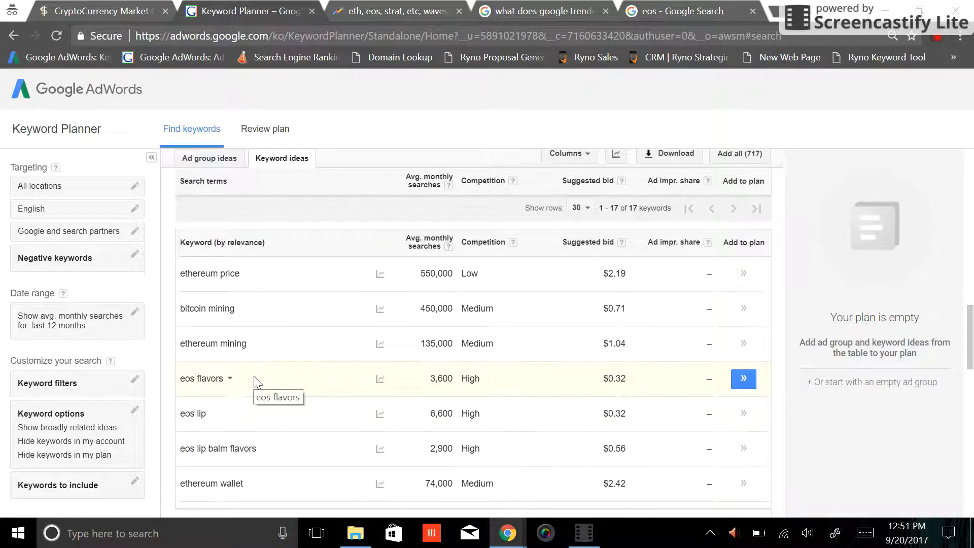
{"action": "mouse_move", "coordinate": [255, 419]}
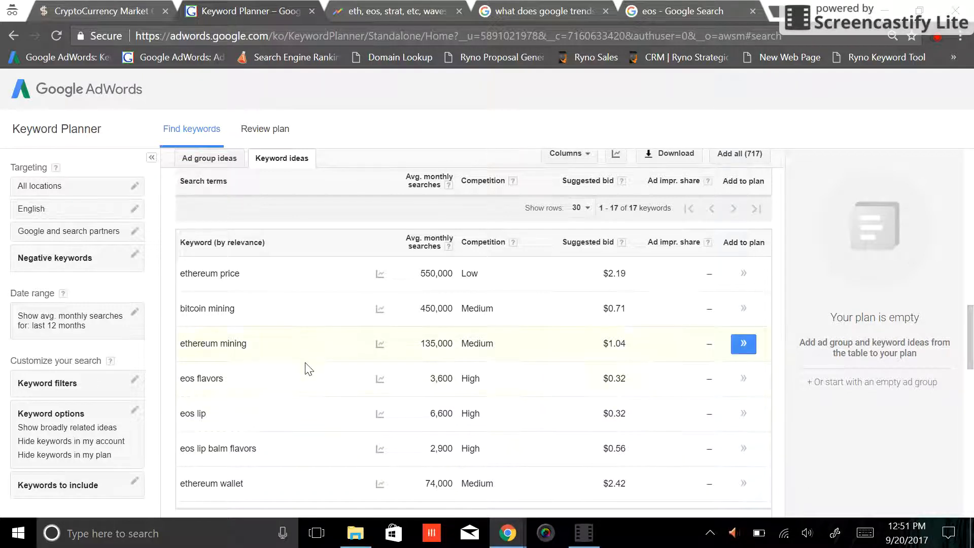
{"action": "scroll", "scroll_direction": "down", "scroll_amount": 3}
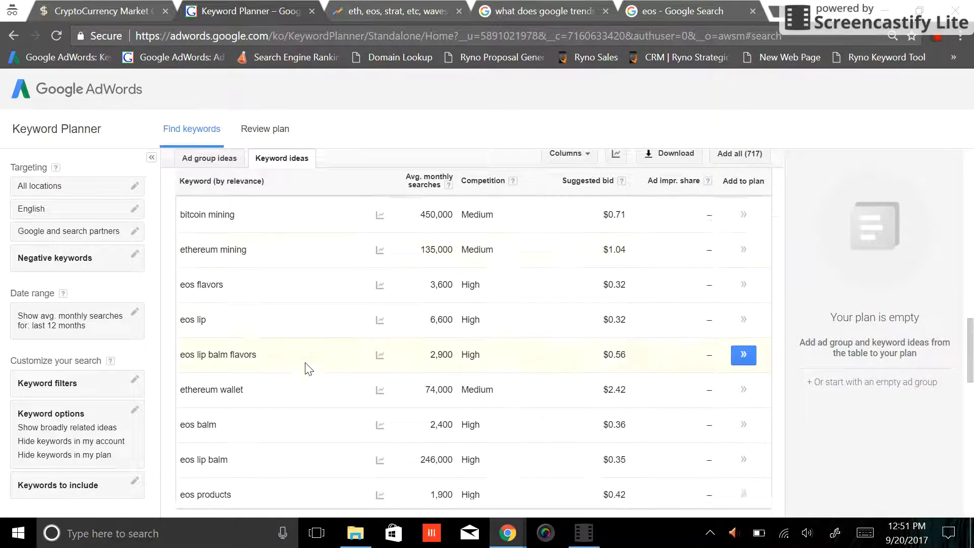
{"action": "scroll", "scroll_direction": "down", "scroll_amount": 3}
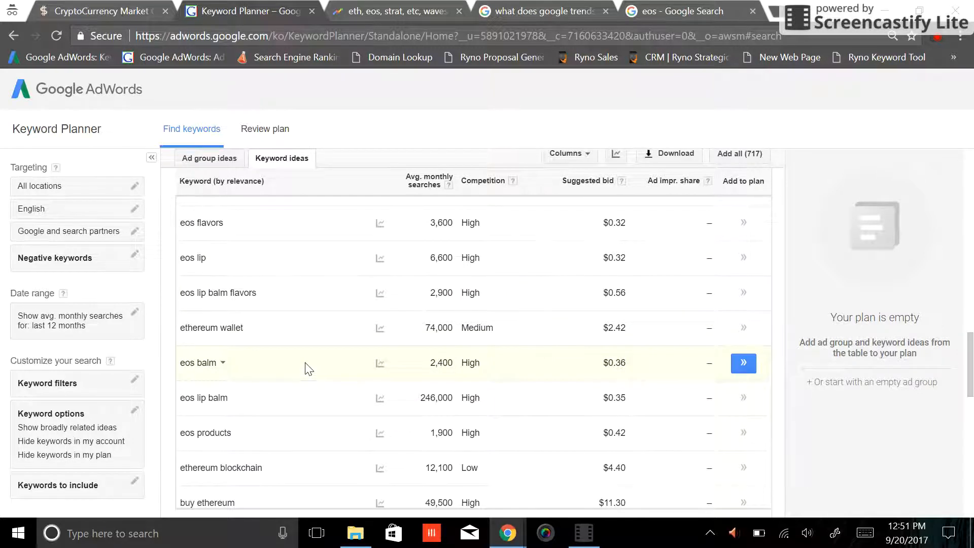
{"action": "mouse_move", "coordinate": [209, 433]}
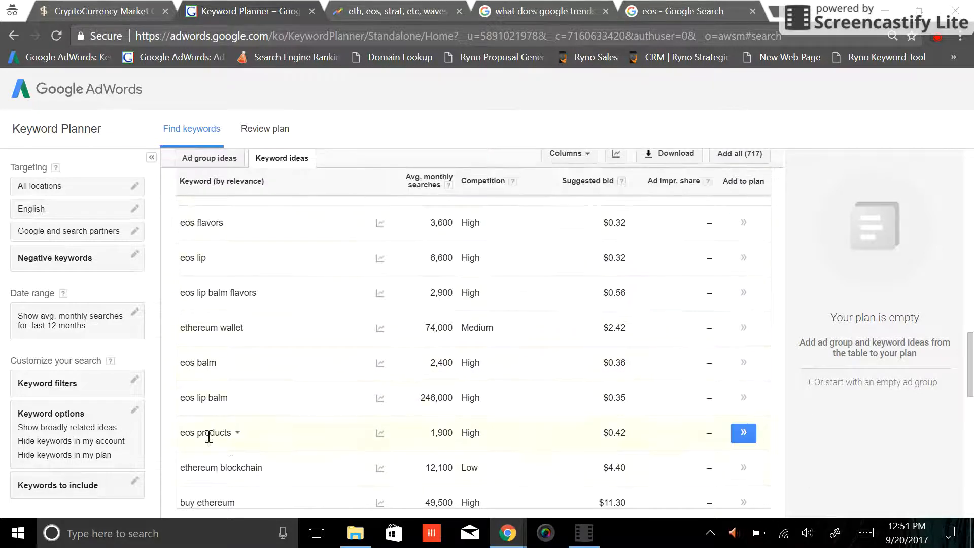
{"action": "scroll", "scroll_direction": "down", "scroll_amount": 3}
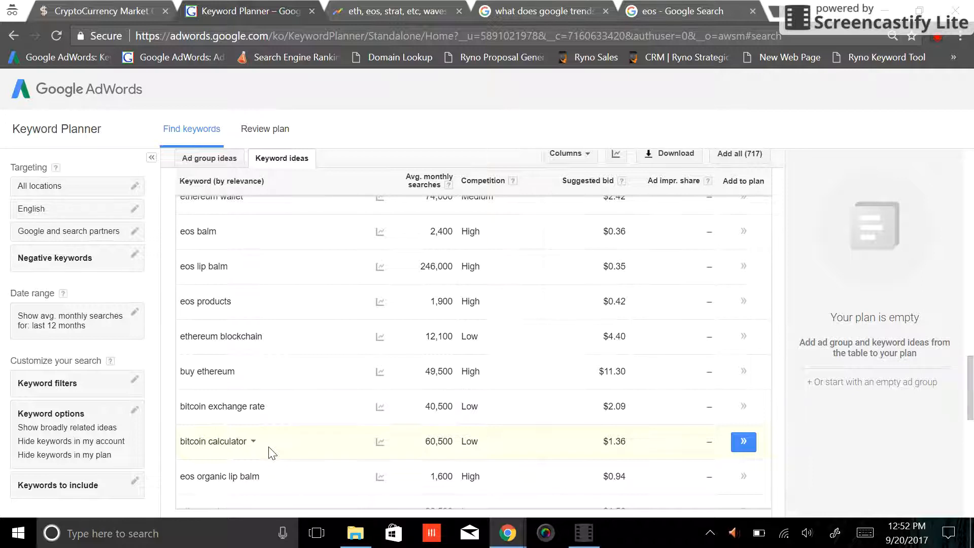
{"action": "scroll", "scroll_direction": "down", "scroll_amount": 3}
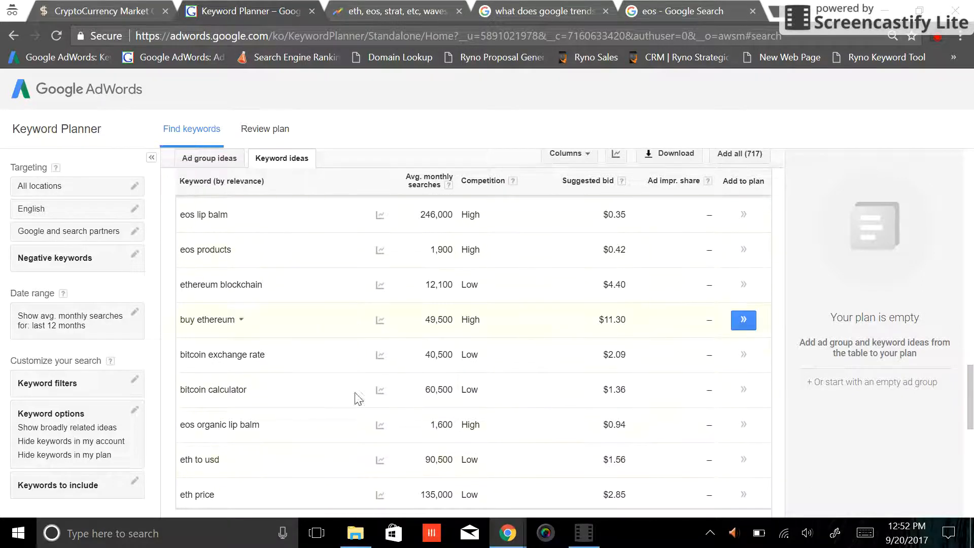
{"action": "mouse_move", "coordinate": [597, 386]}
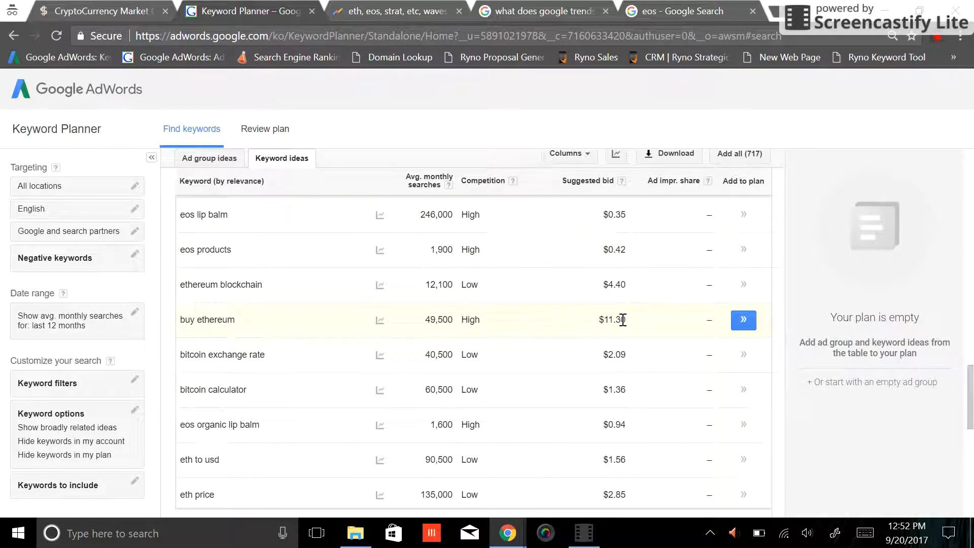
{"action": "mouse_move", "coordinate": [629, 327]}
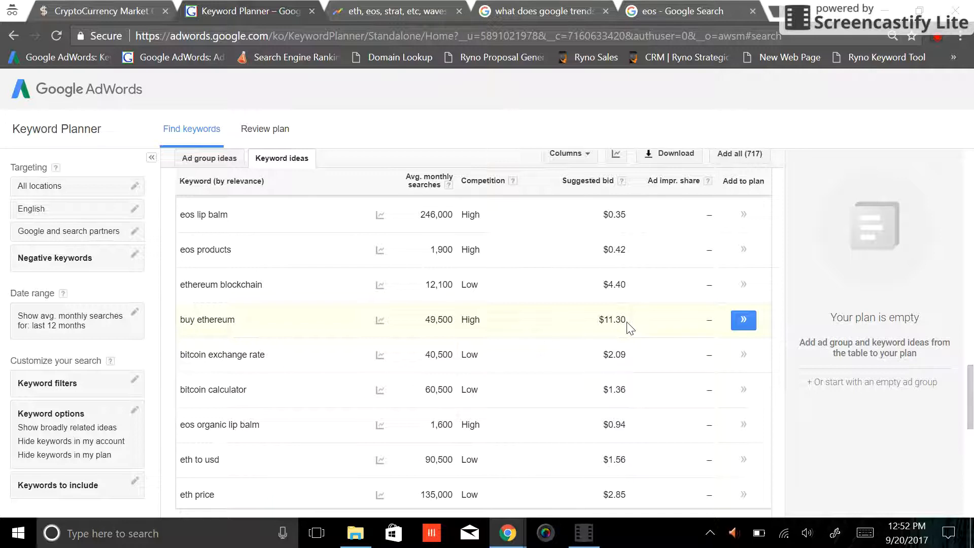
{"action": "mouse_move", "coordinate": [634, 318]}
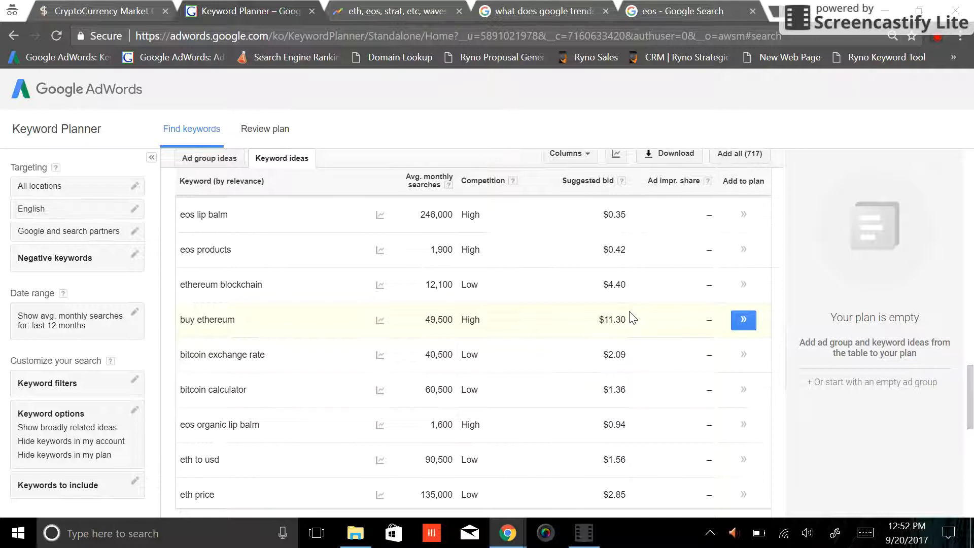
{"action": "mouse_move", "coordinate": [629, 265]}
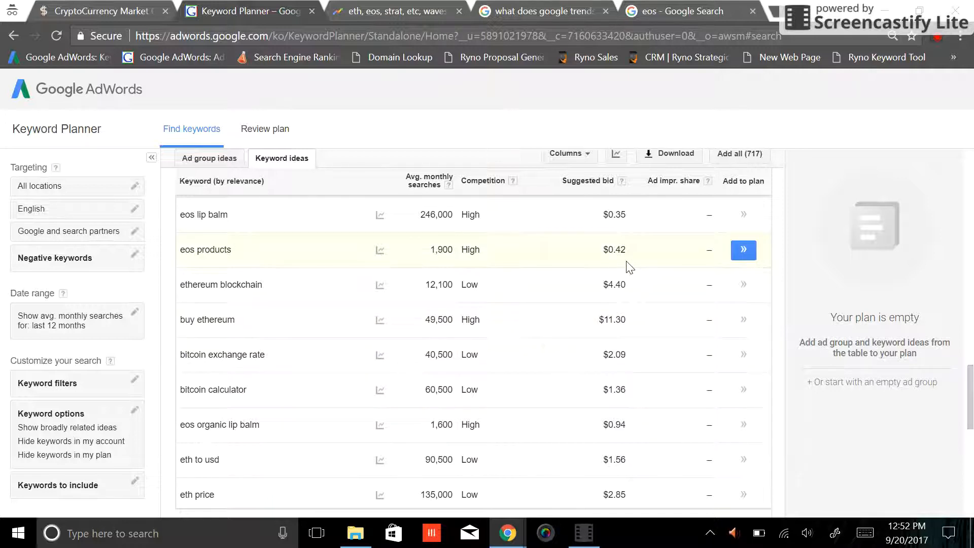
{"action": "mouse_move", "coordinate": [629, 420]}
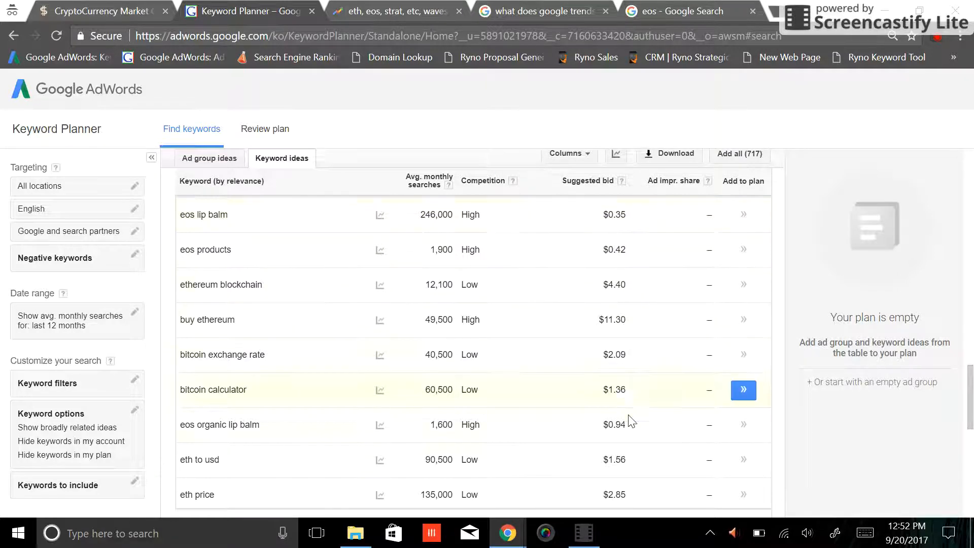
{"action": "mouse_move", "coordinate": [632, 489]}
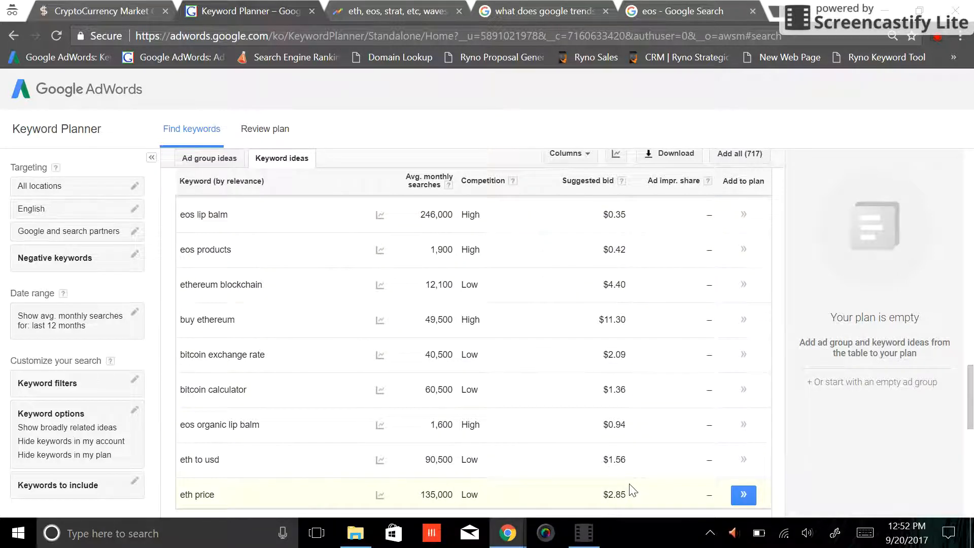
{"action": "mouse_move", "coordinate": [602, 340]}
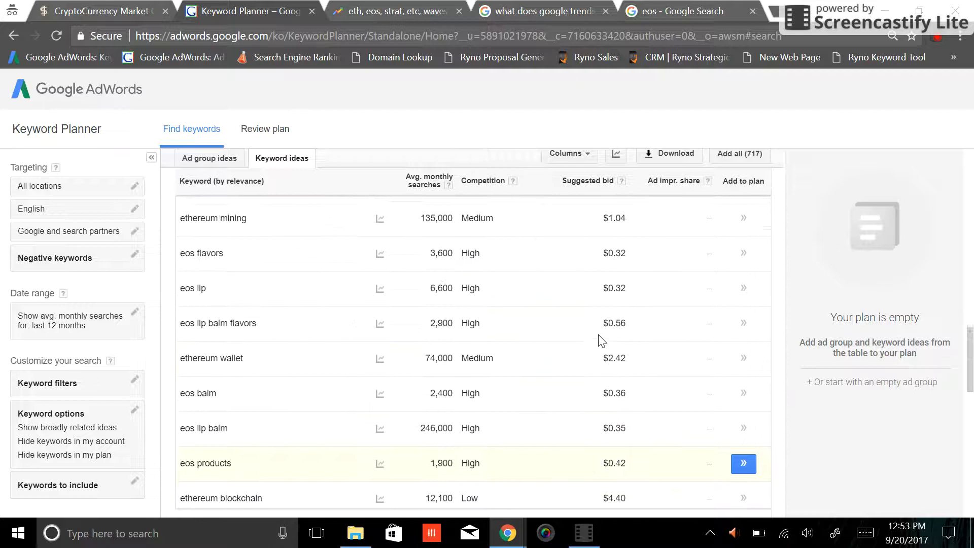
{"action": "scroll", "scroll_direction": "up", "scroll_amount": 3}
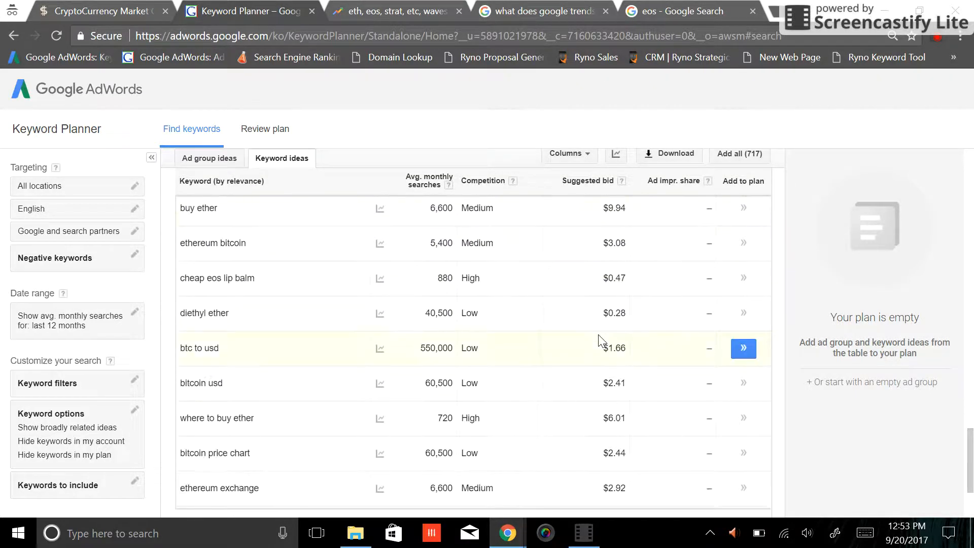
{"action": "scroll", "scroll_direction": "down", "scroll_amount": 3}
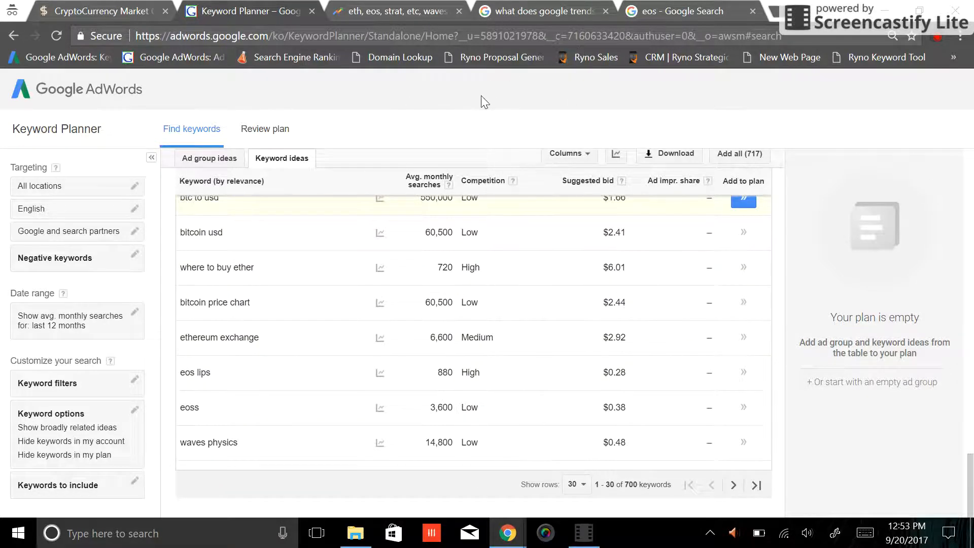
{"action": "mouse_move", "coordinate": [403, 113]}
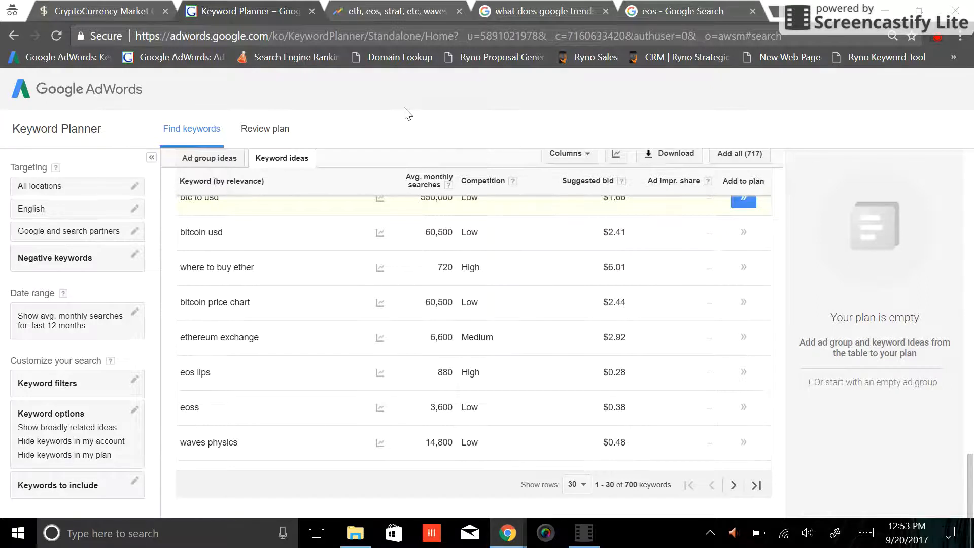
{"action": "mouse_move", "coordinate": [527, 366]}
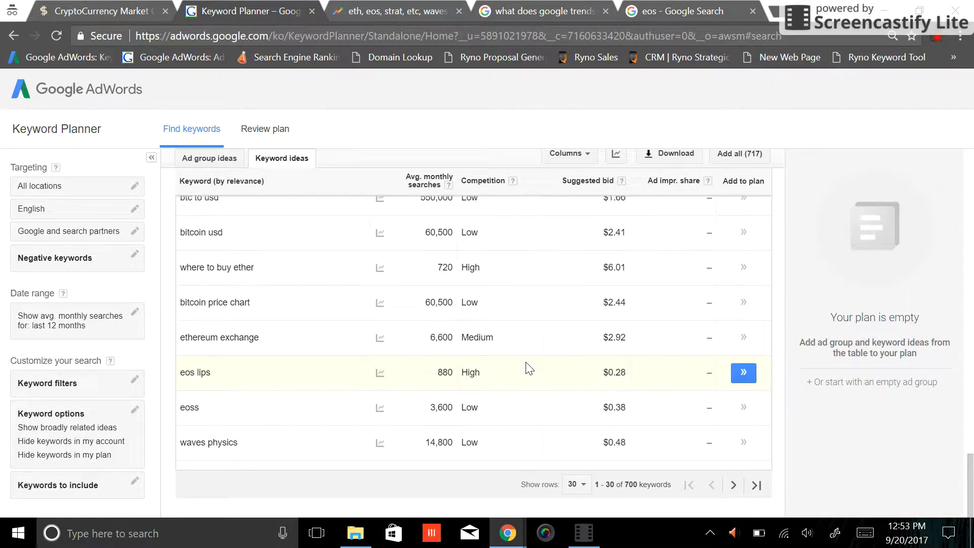
{"action": "mouse_move", "coordinate": [936, 41]}
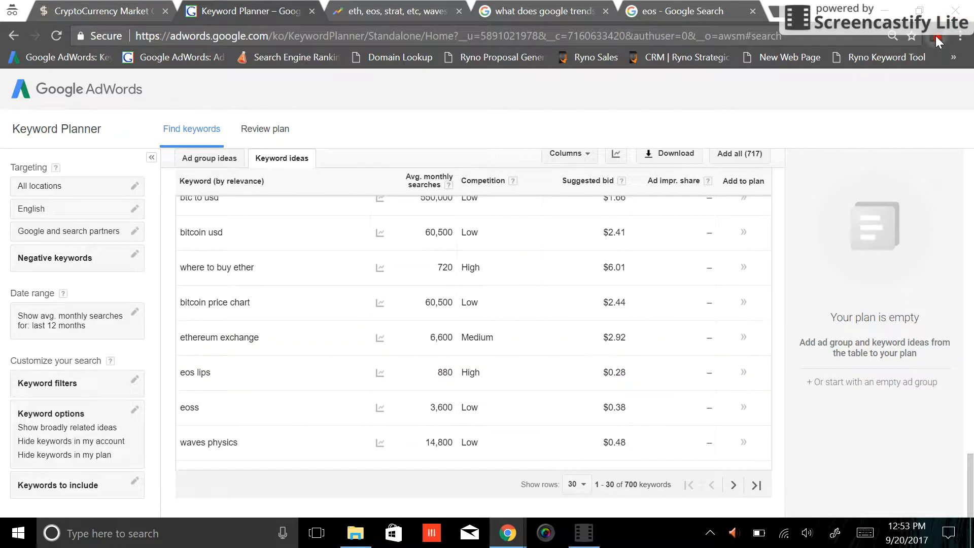
Show the Screencastify Lite recording panel with Pause and End Recording controls.
{"action": "left_click", "coordinate": [939, 41]}
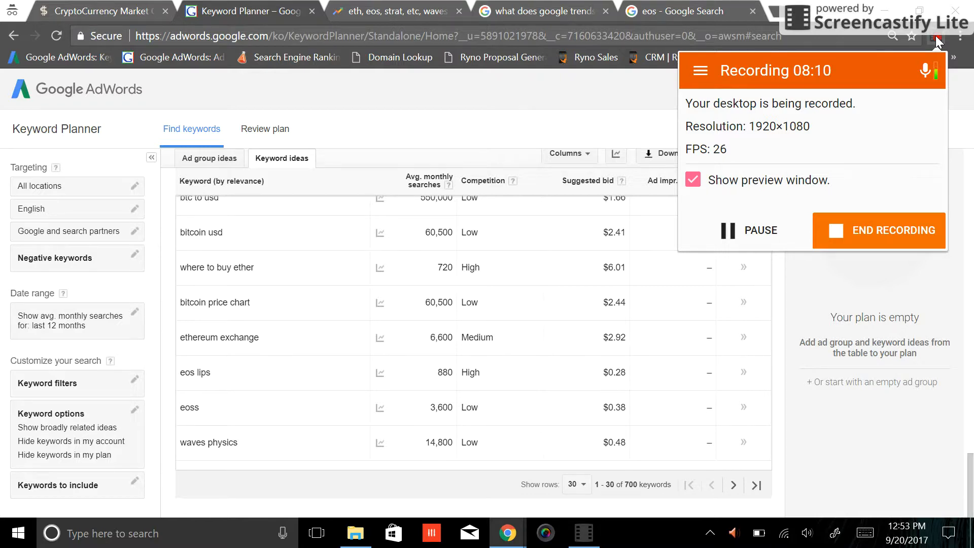
{"action": "mouse_move", "coordinate": [892, 223]}
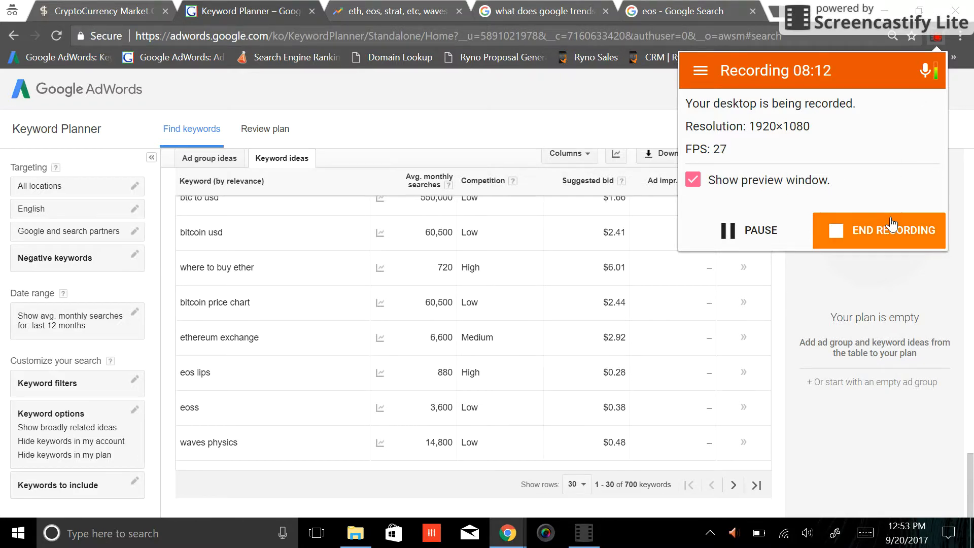